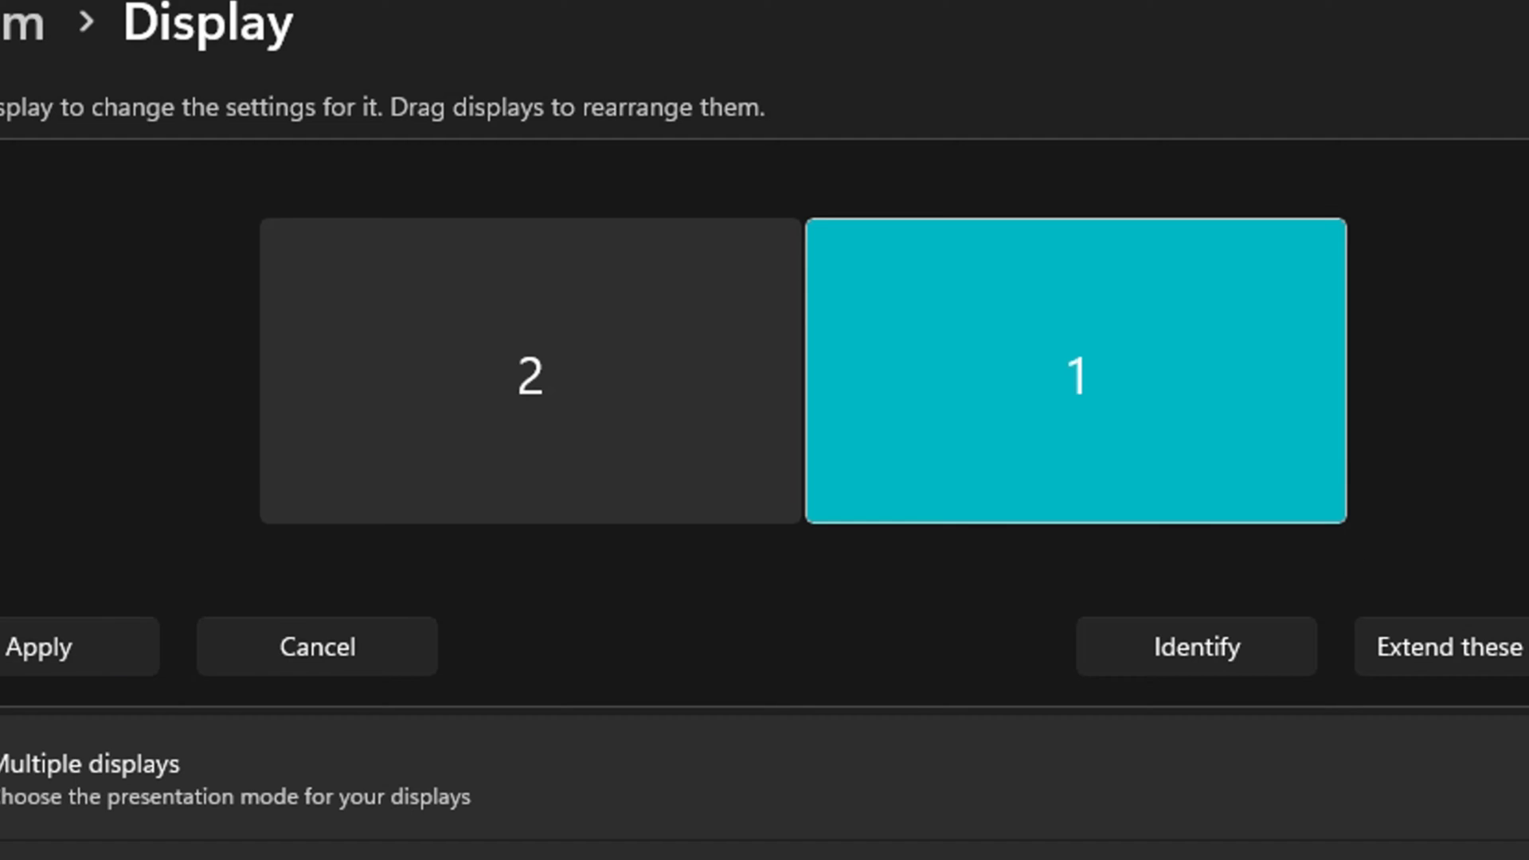
- Set the multiple-displays mode to 'Extend these displays'
left_click(1442, 646)
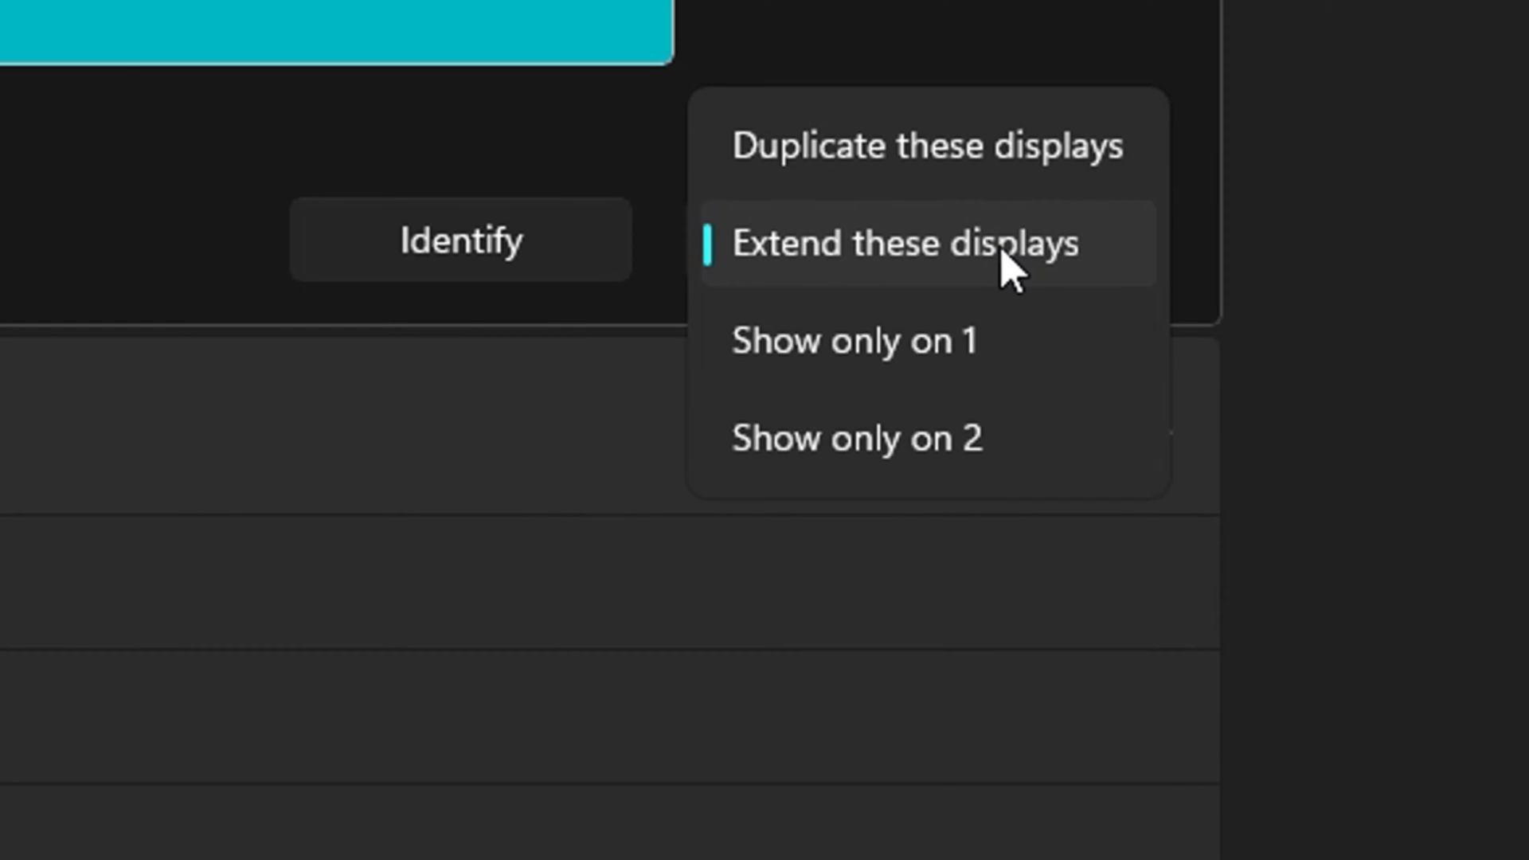
left_click(267, 846)
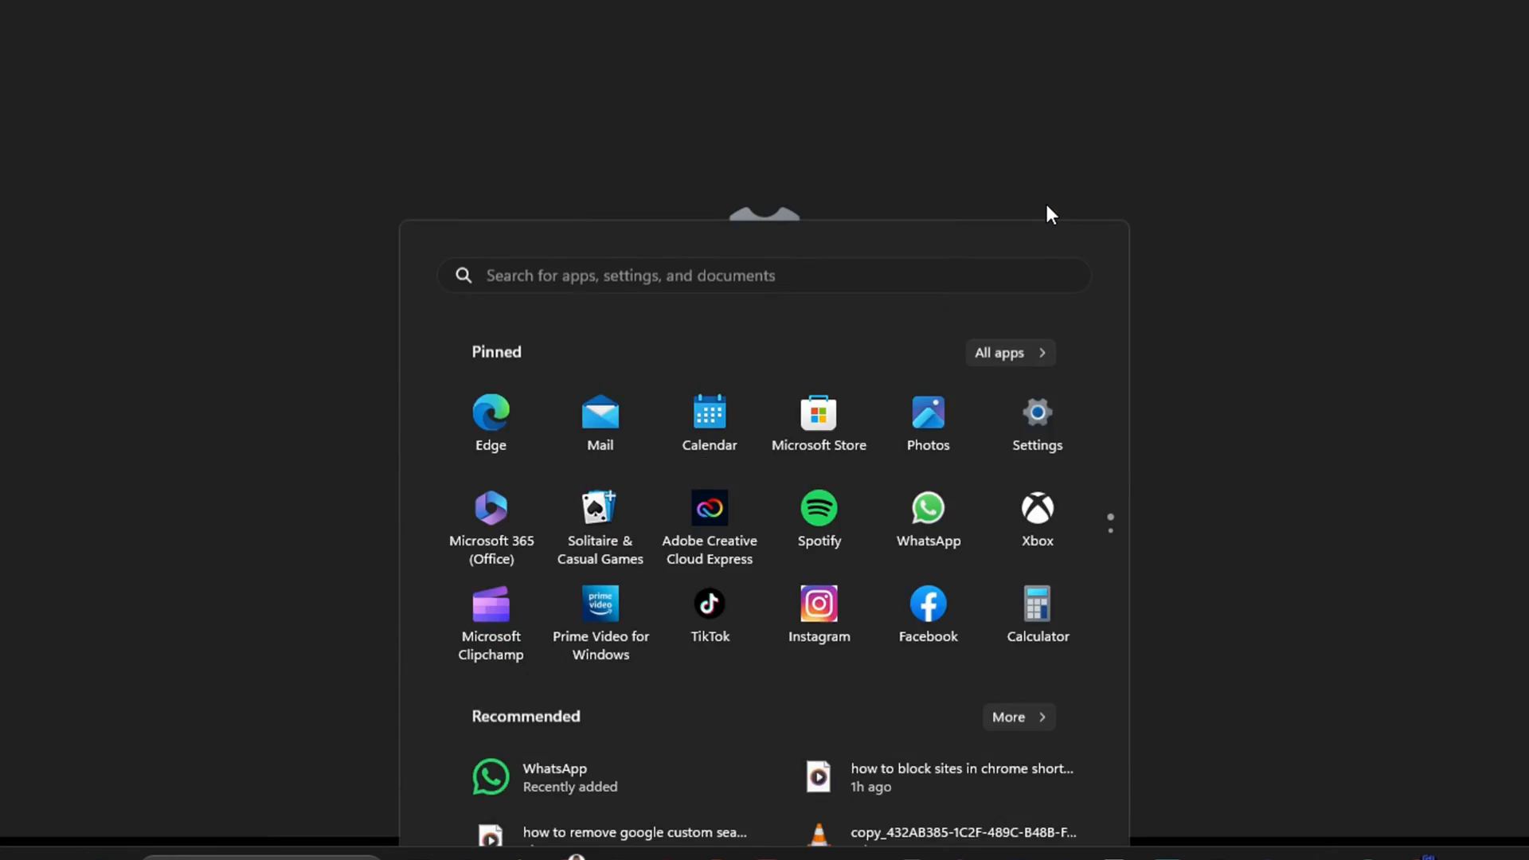
- Launch Settings from Start and go to the System section
left_click(1035, 413)
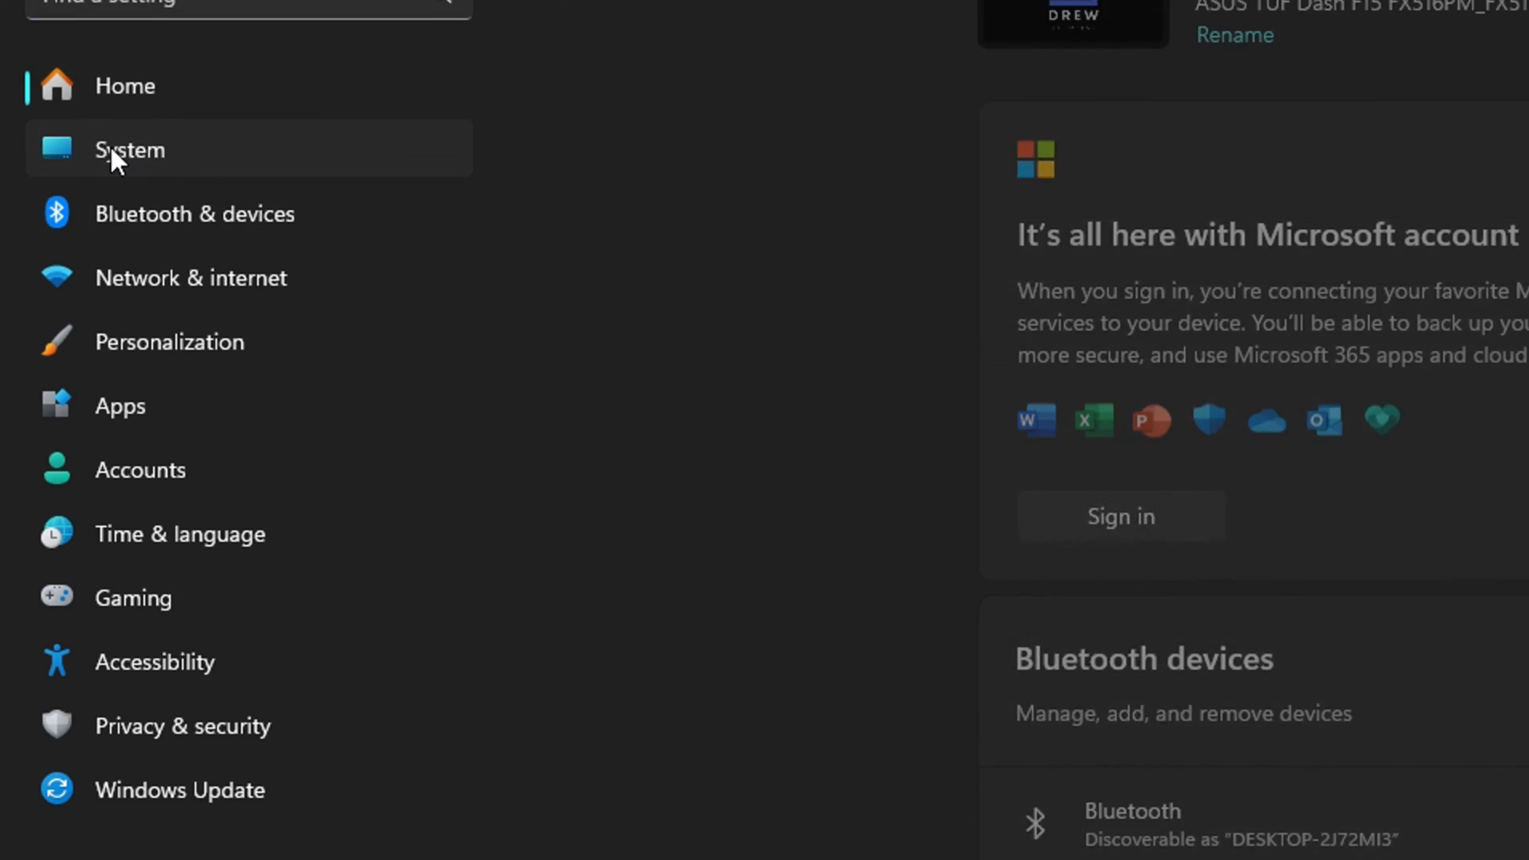
left_click(128, 149)
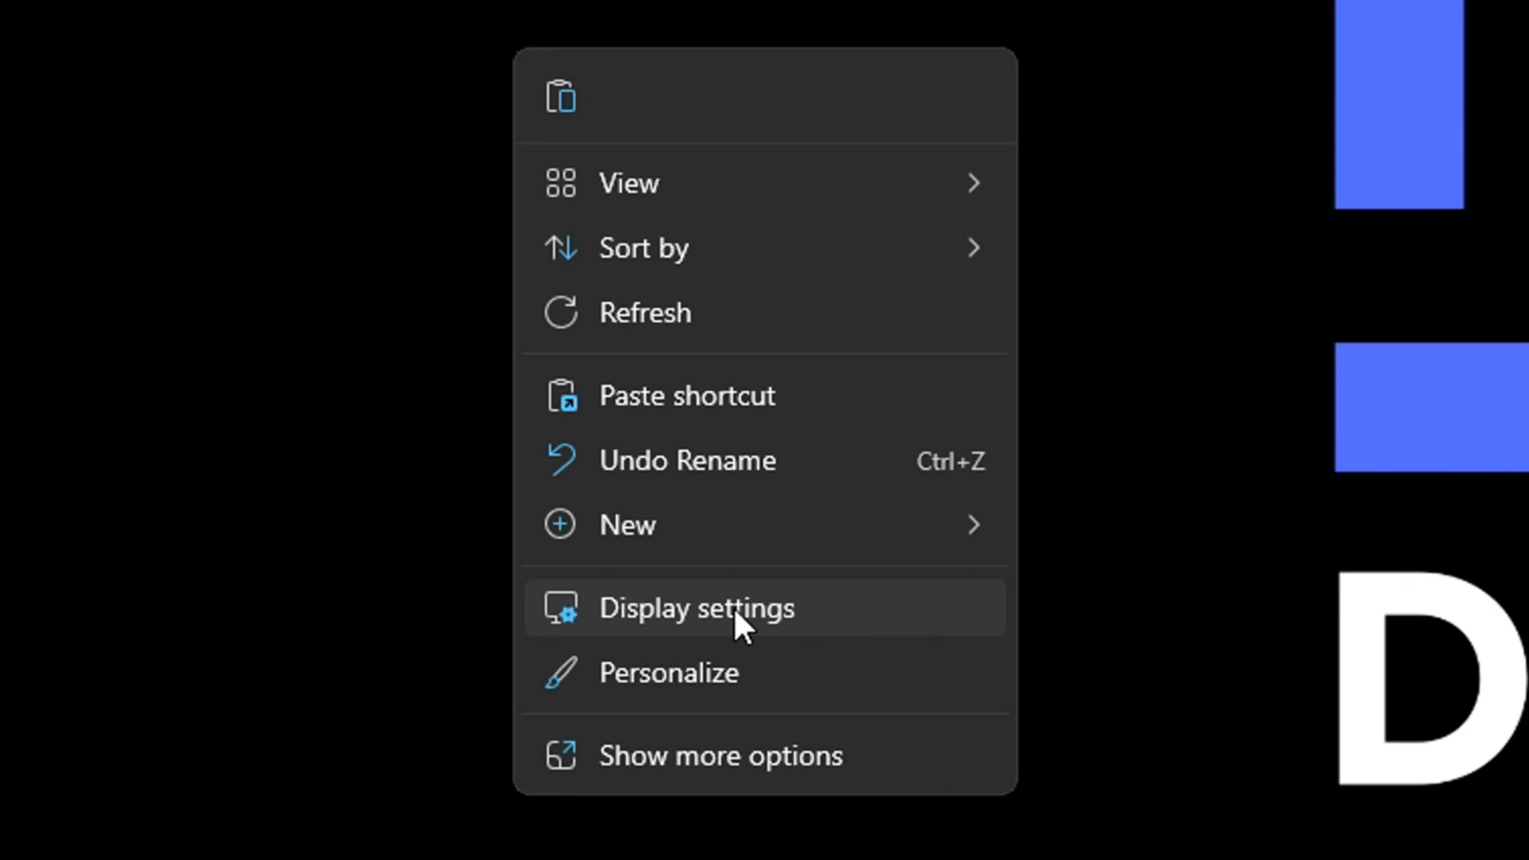
- Reach System > Display via the desktop's 'Display settings' shortcut
left_click(696, 607)
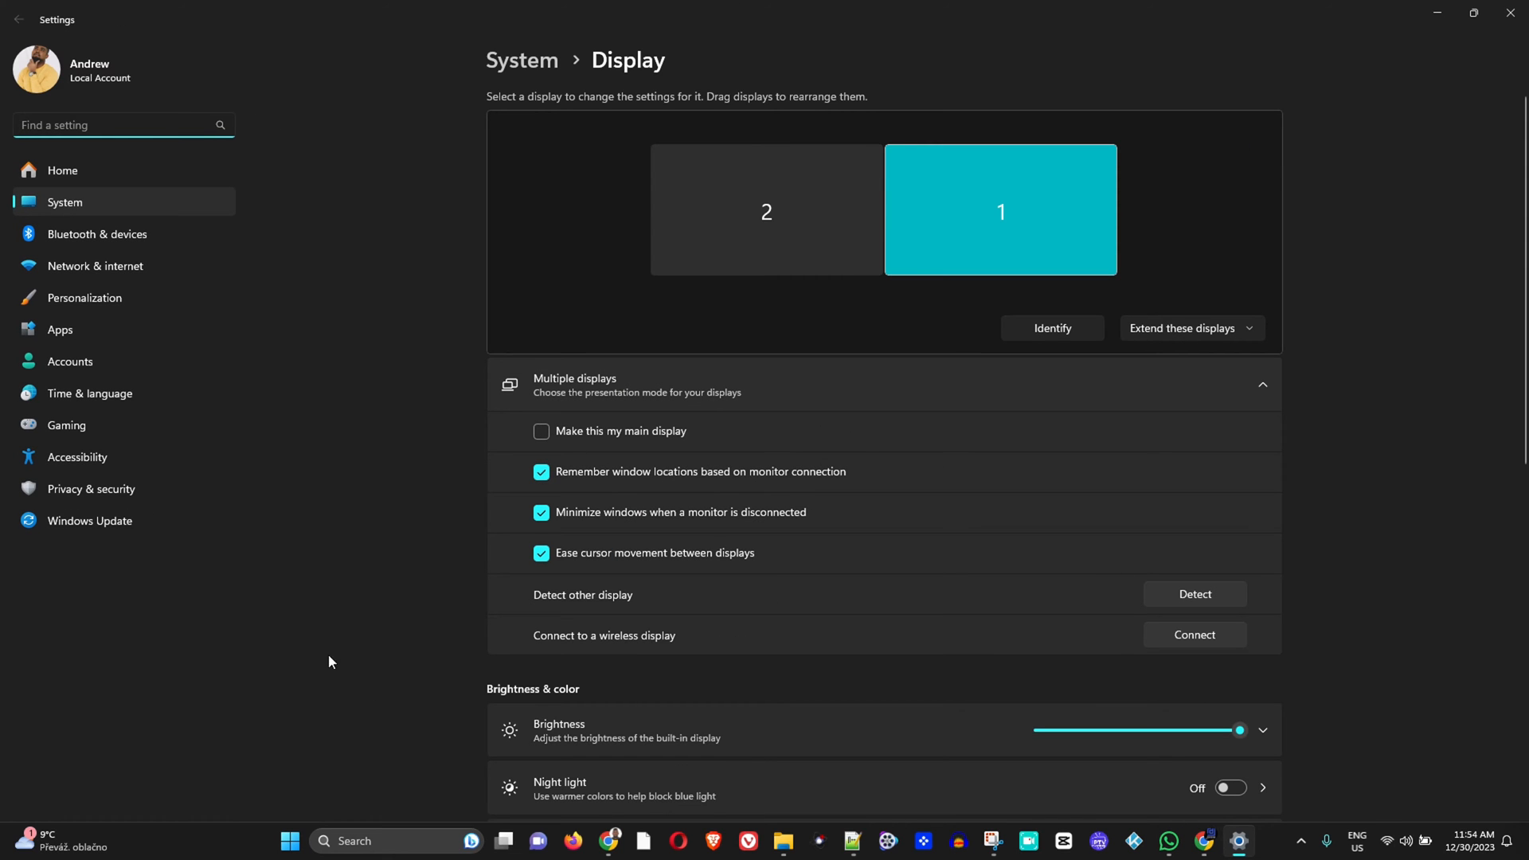
mouse_move(675, 680)
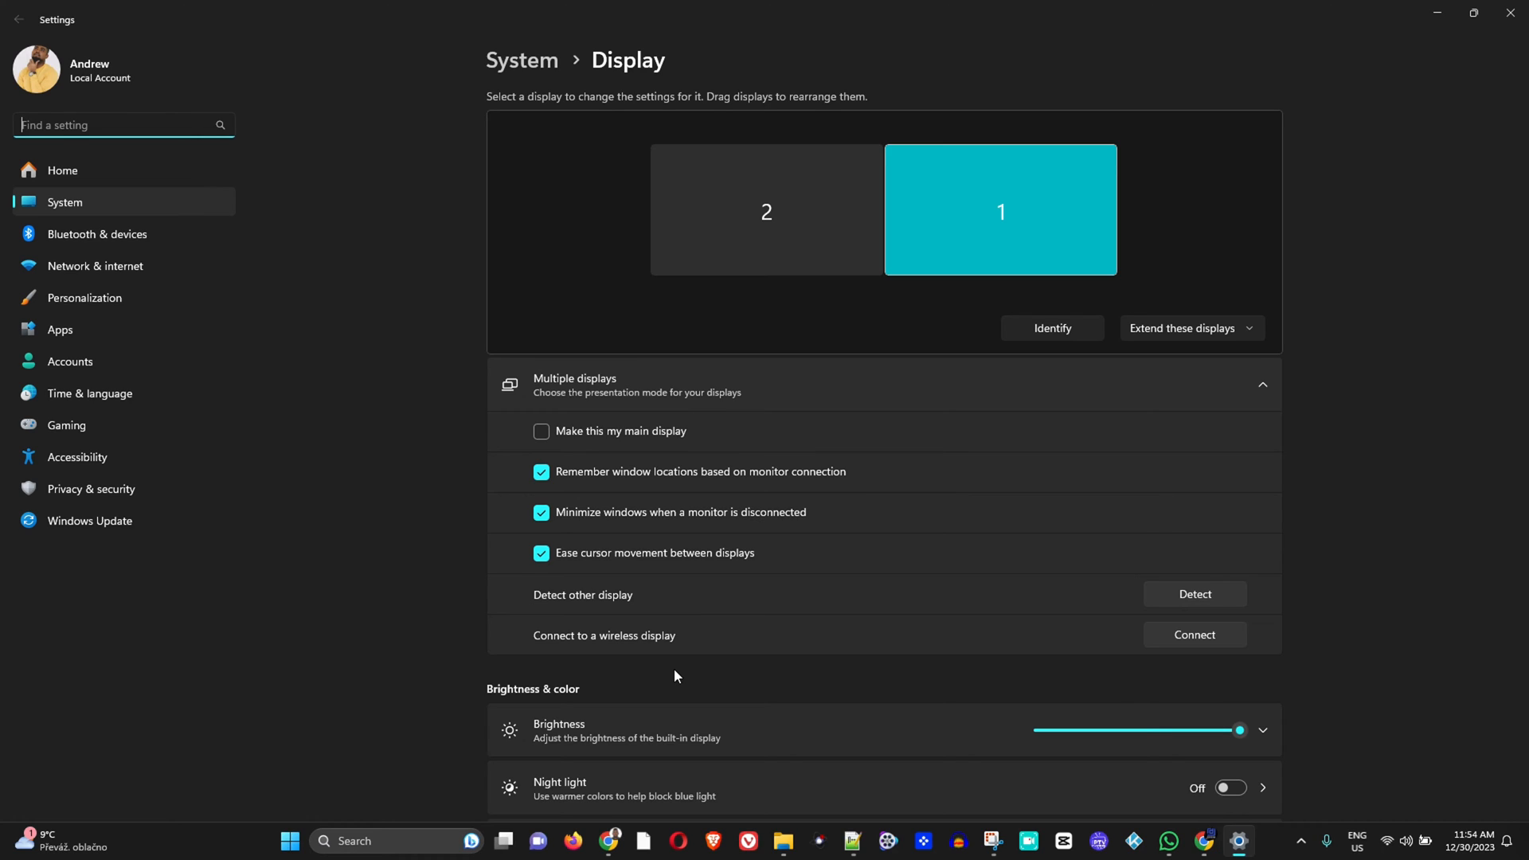
mouse_move(355, 594)
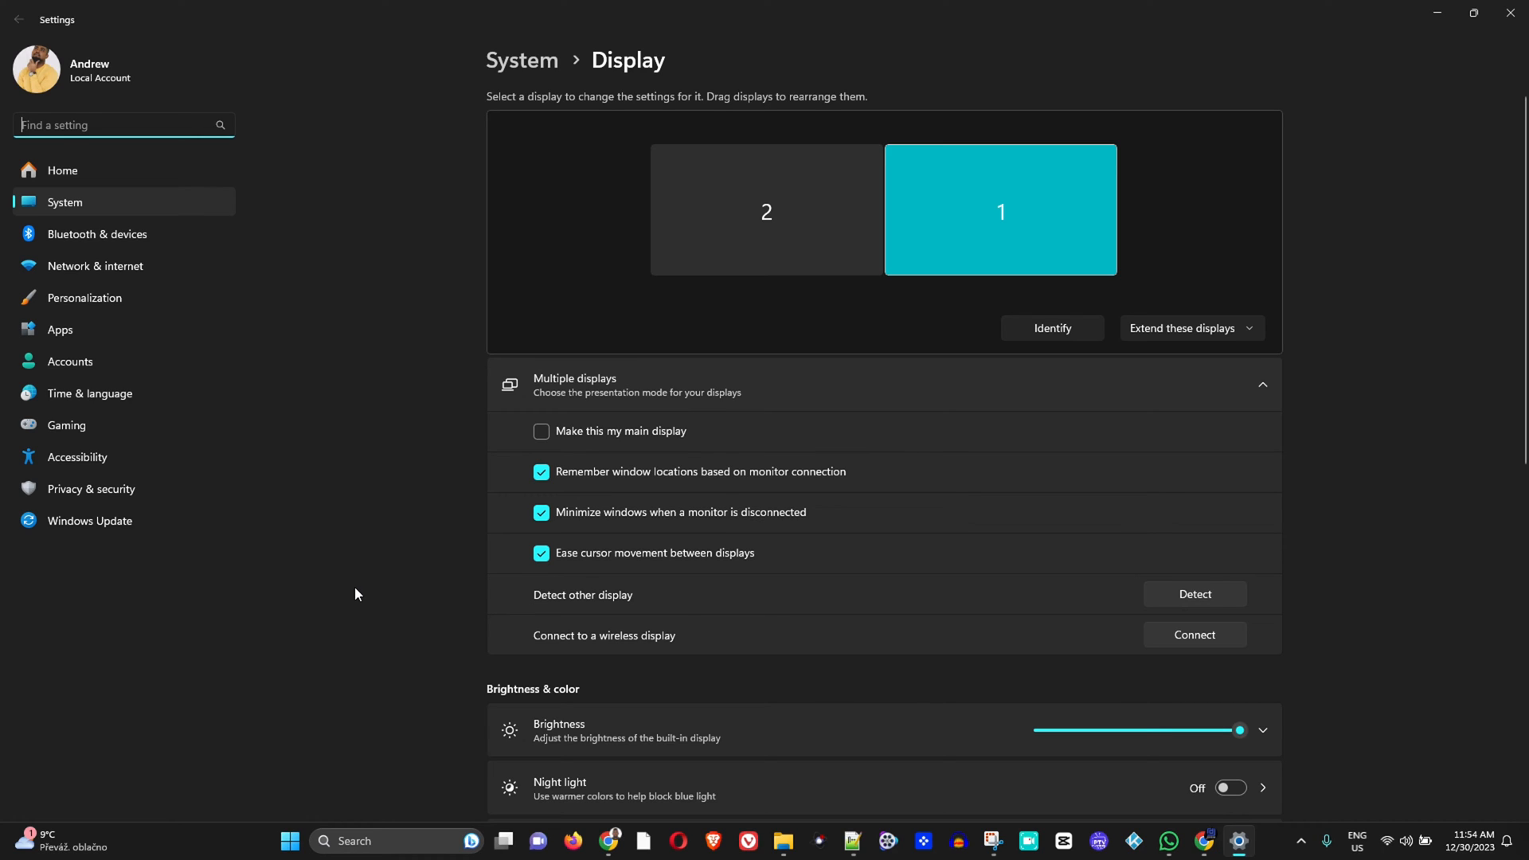
mouse_move(1269, 351)
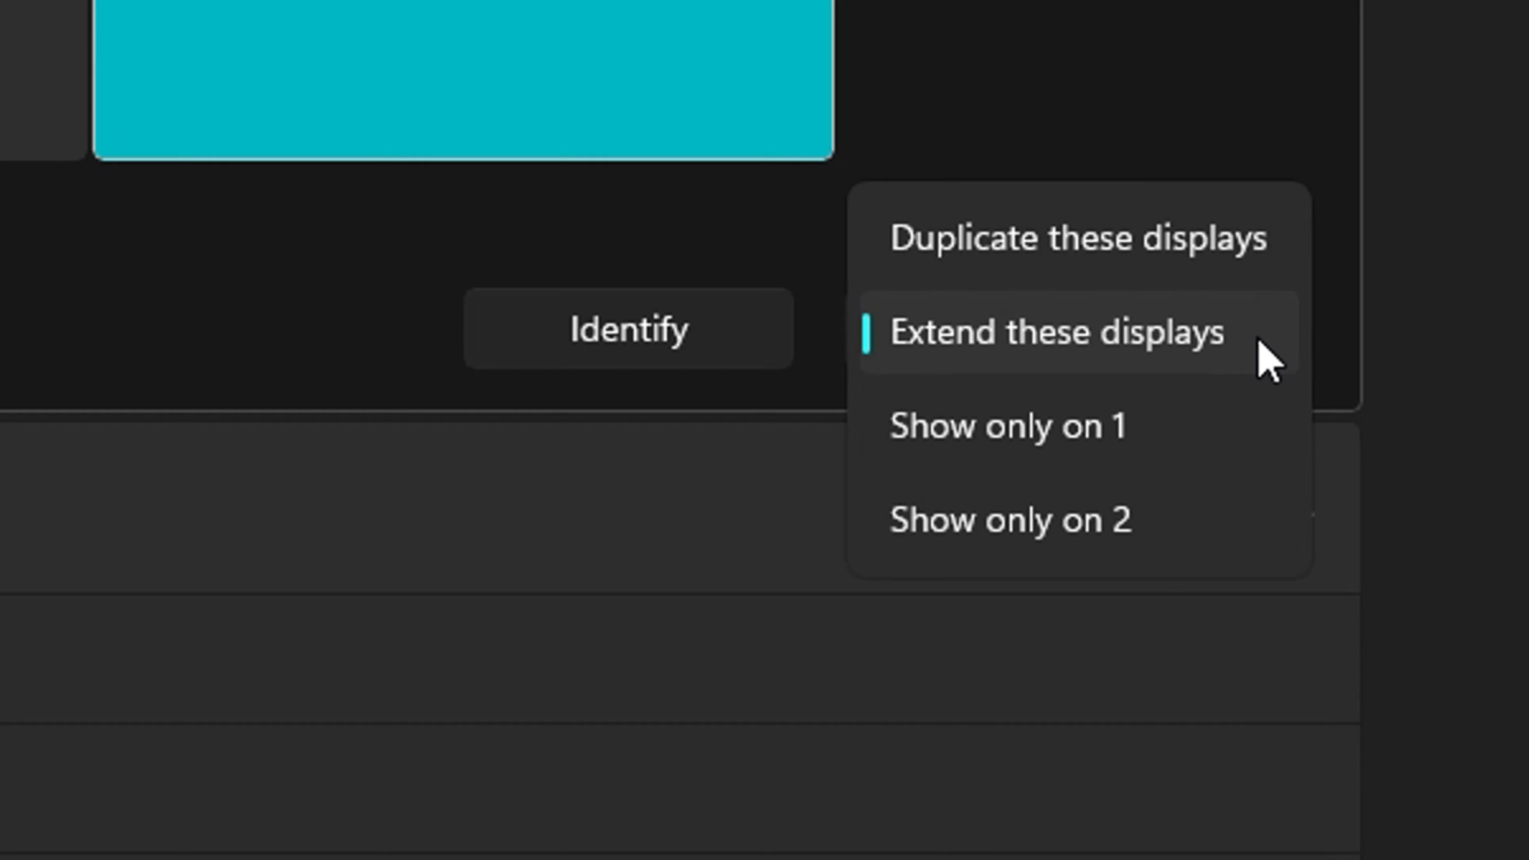
mouse_move(1239, 267)
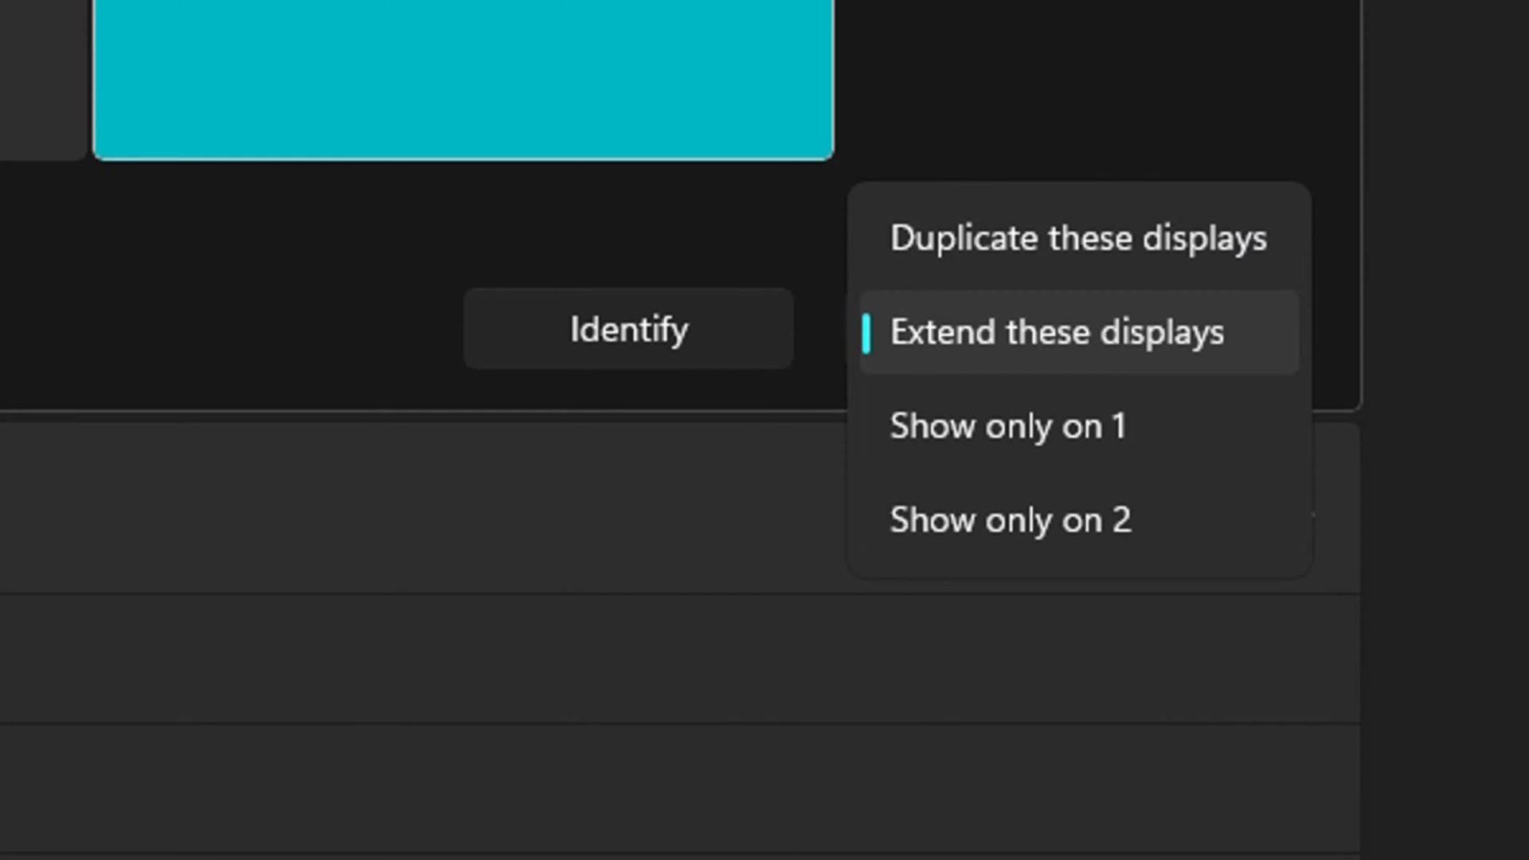
- Choose 'Extend these displays' in the presentation-mode dropdown and review the choices
left_click(1076, 331)
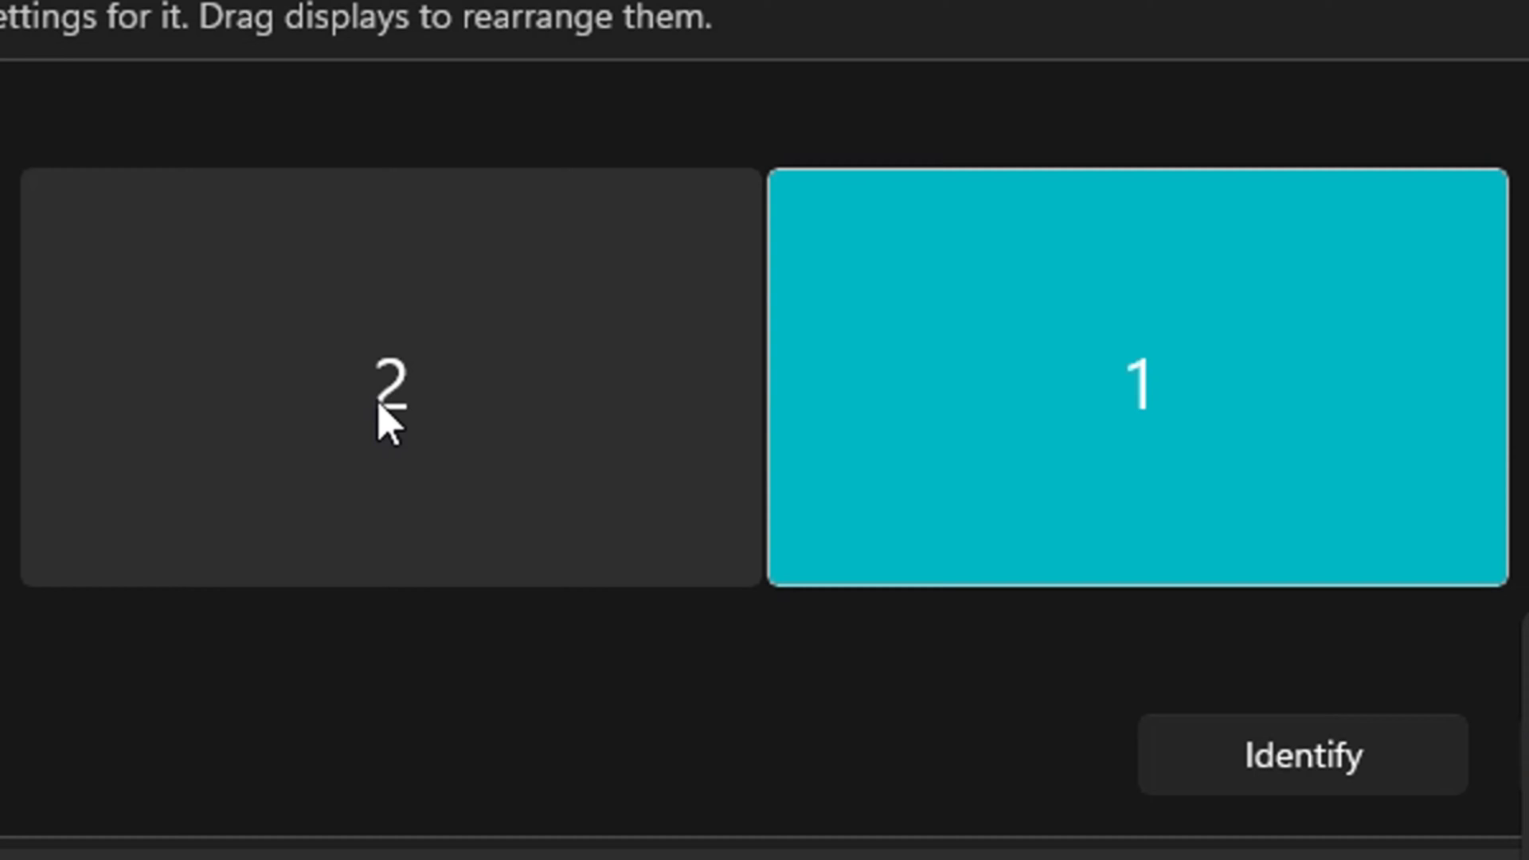
mouse_move(471, 492)
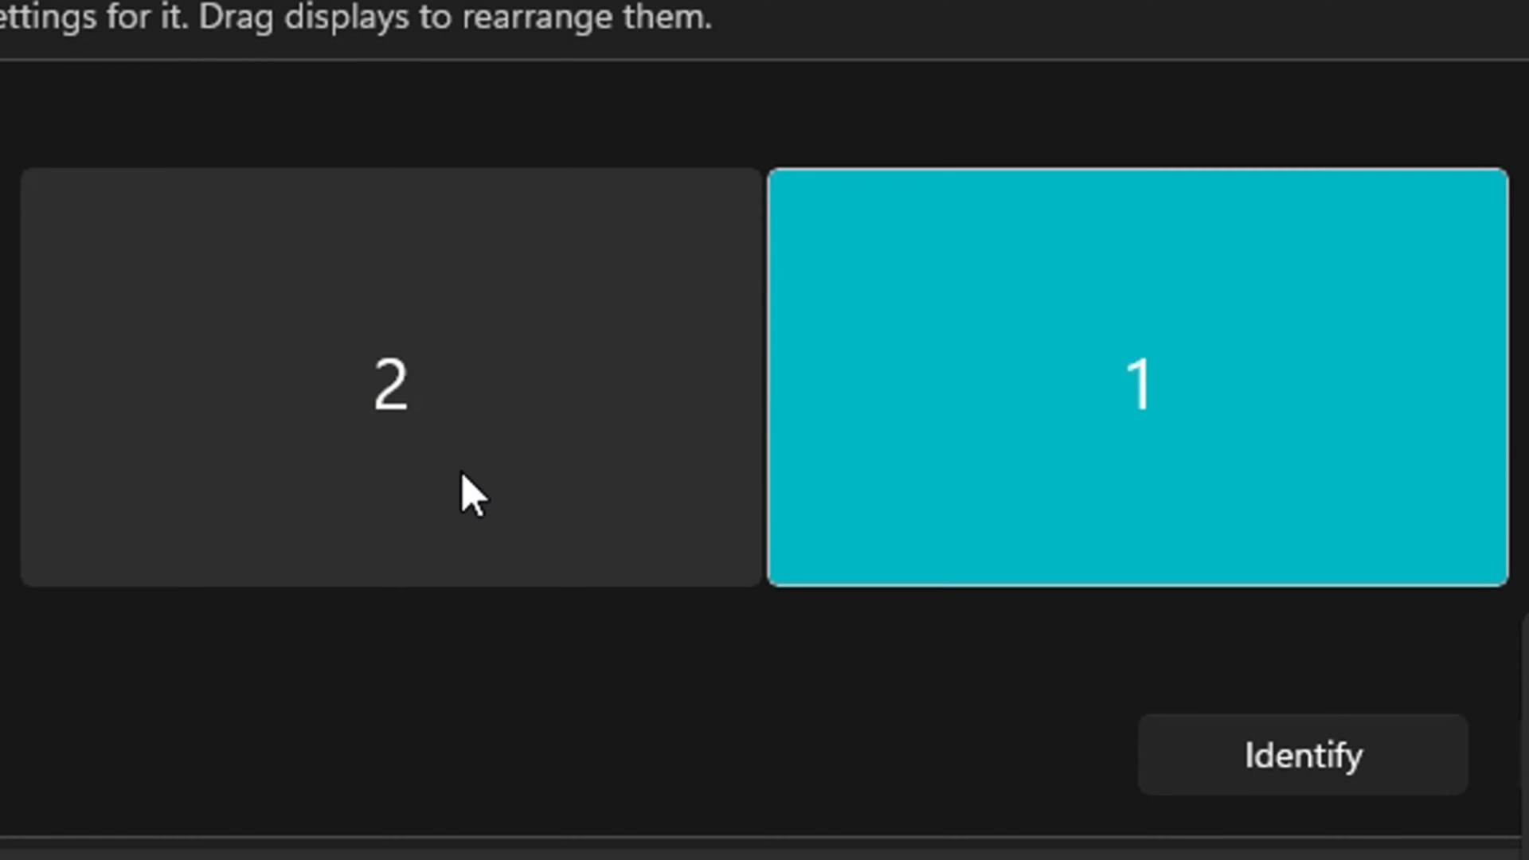
mouse_move(988, 737)
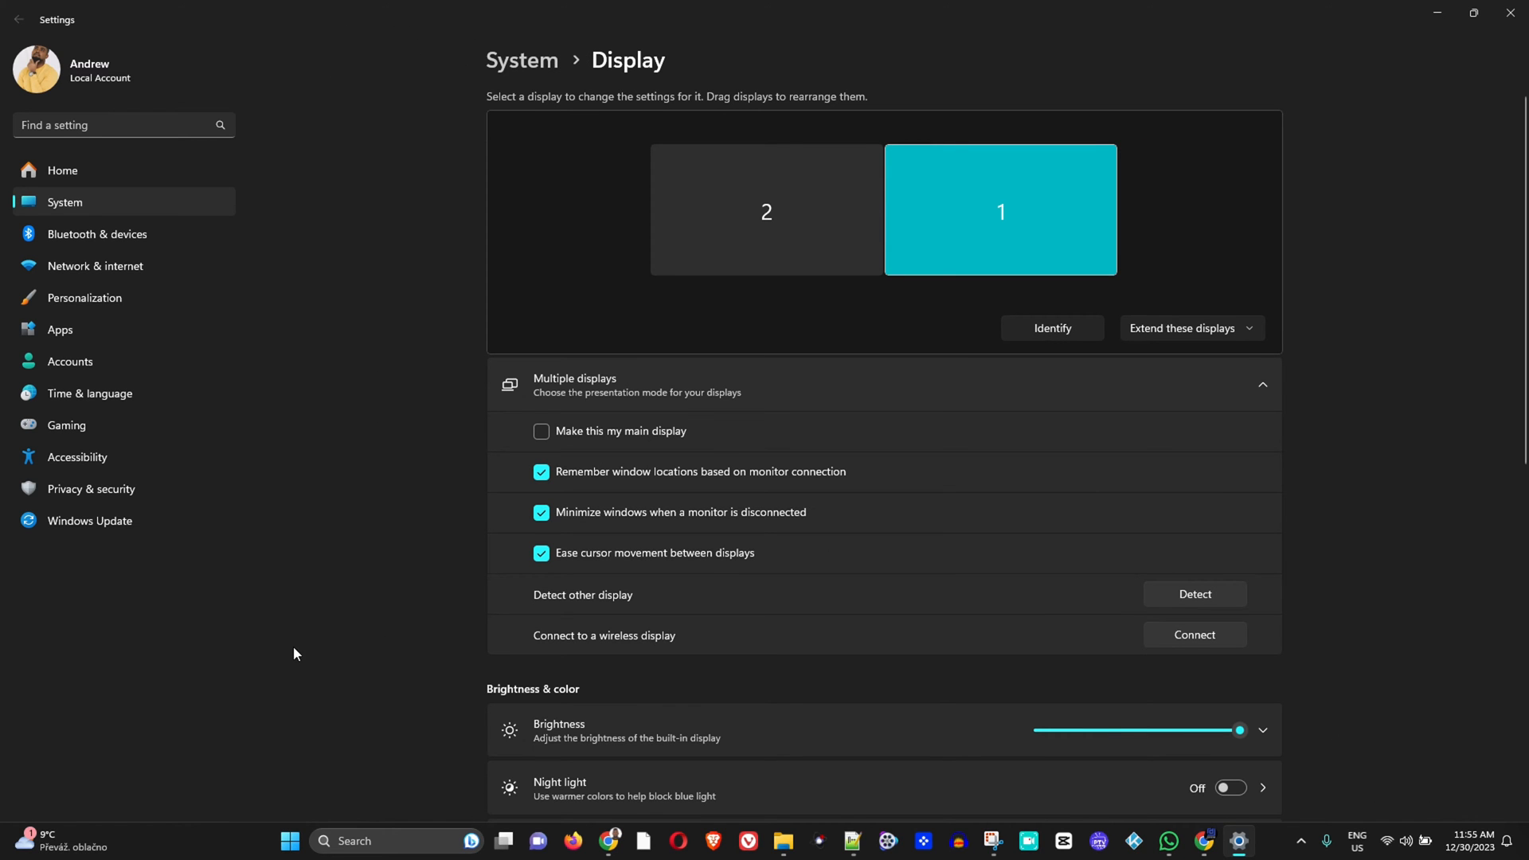
left_click(1051, 328)
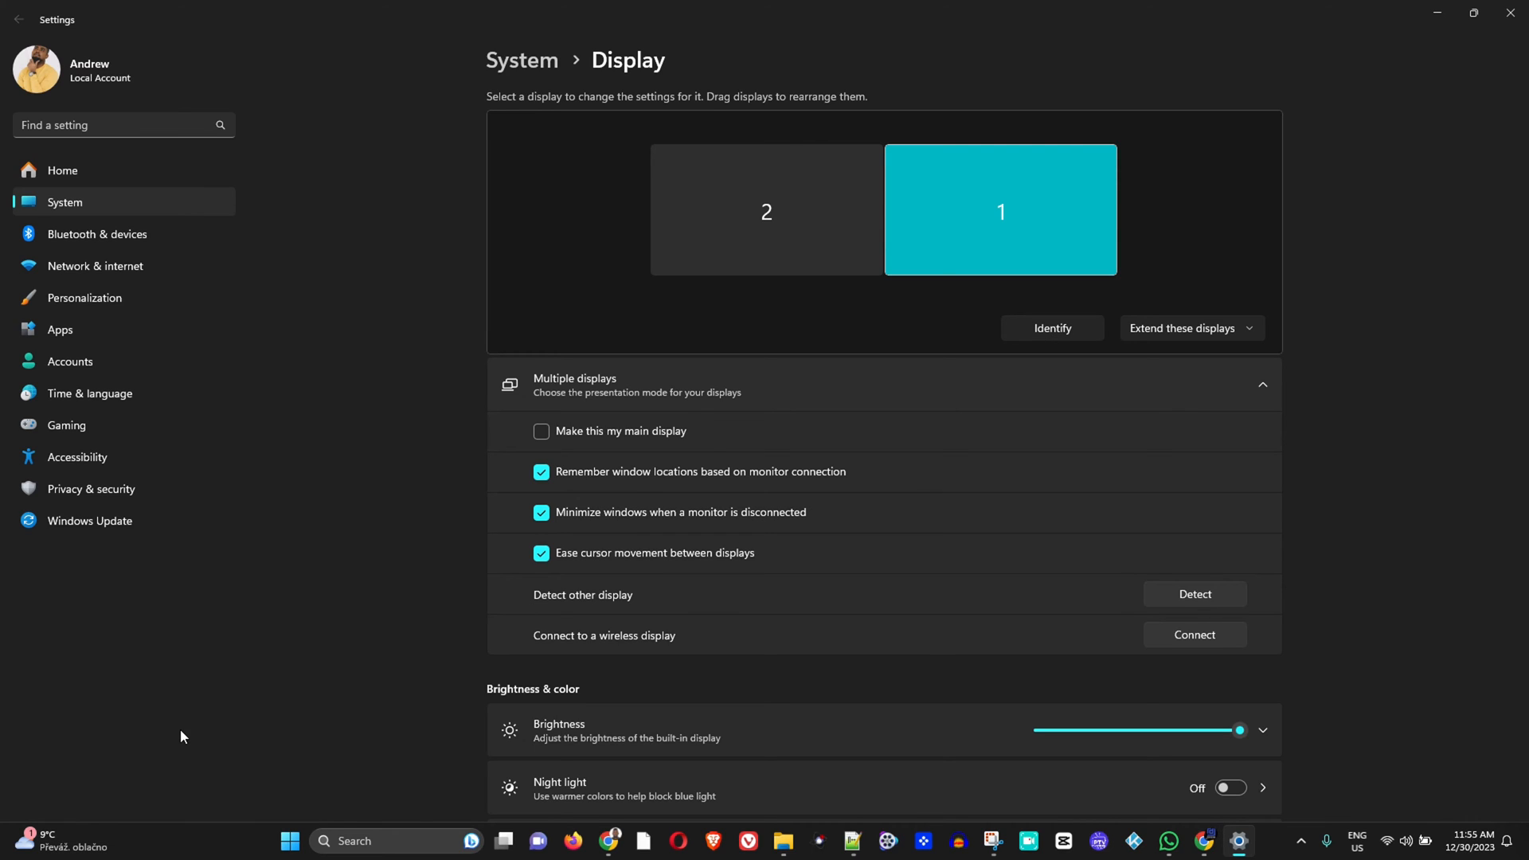
mouse_move(797, 707)
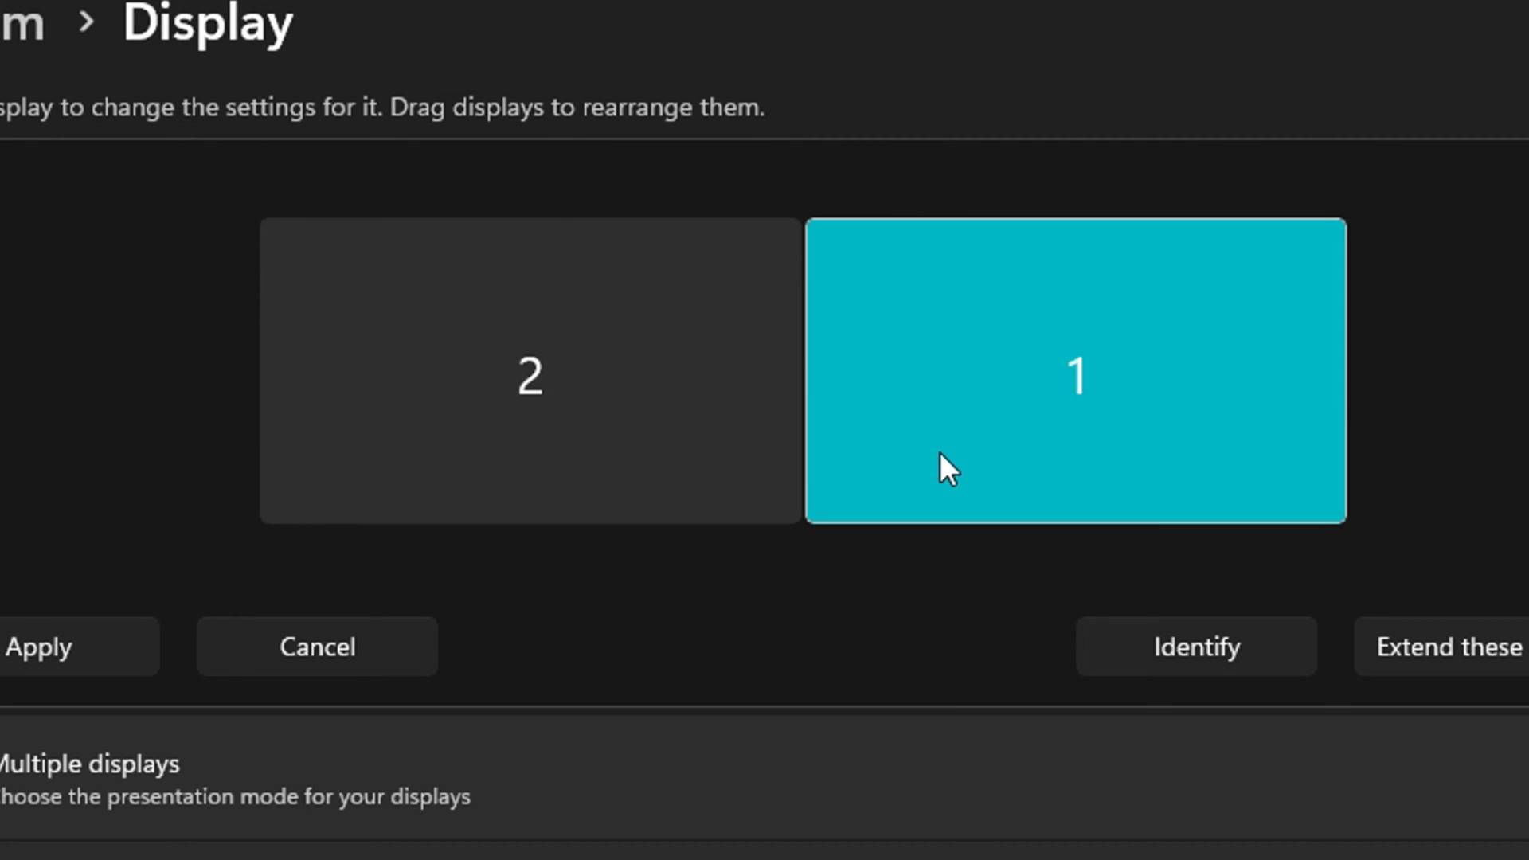
left_click(528, 376)
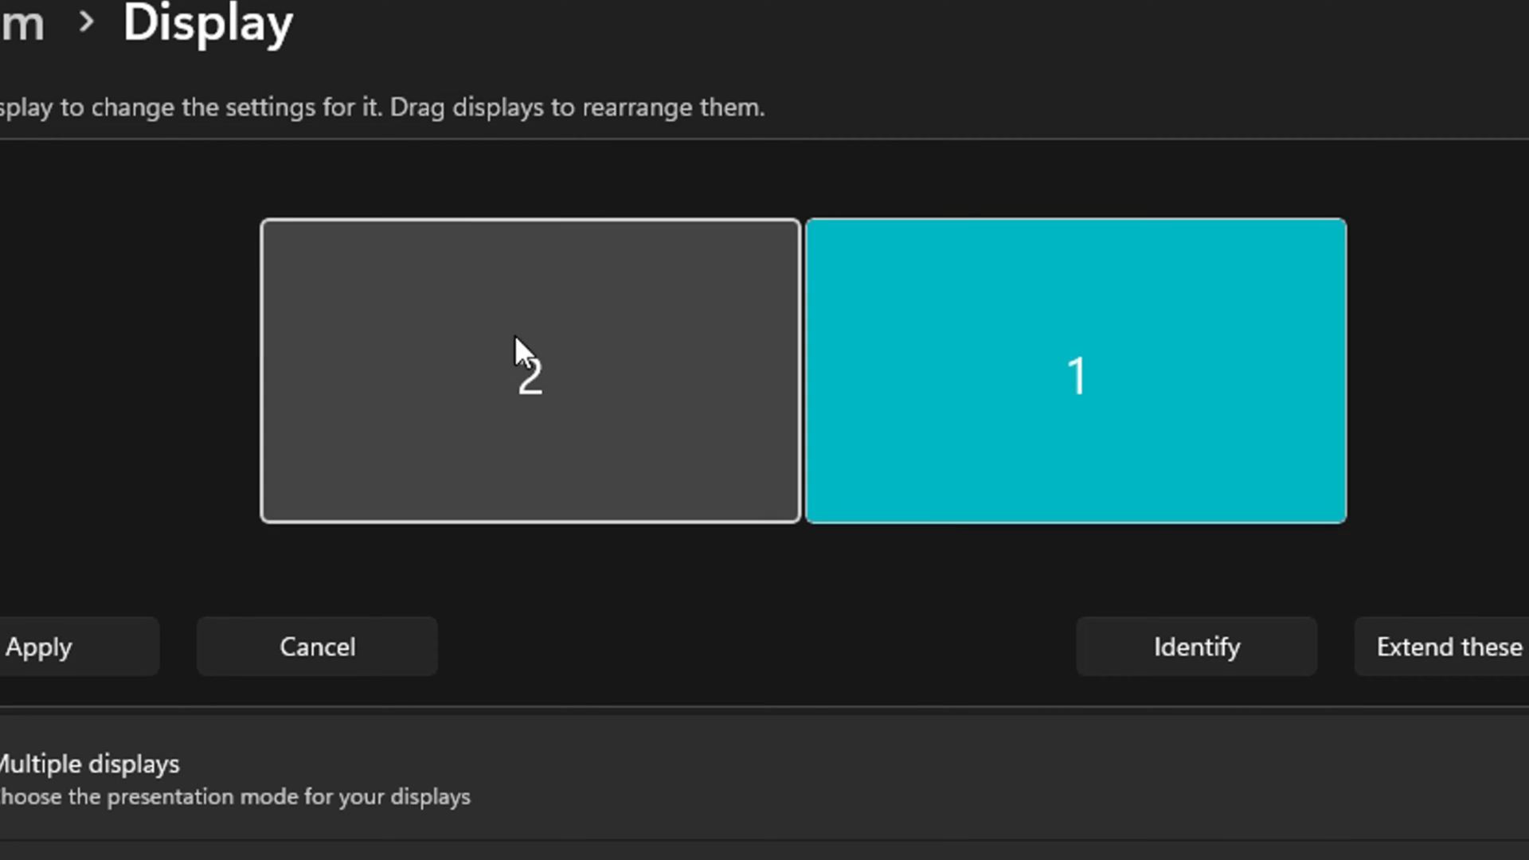
mouse_move(602, 403)
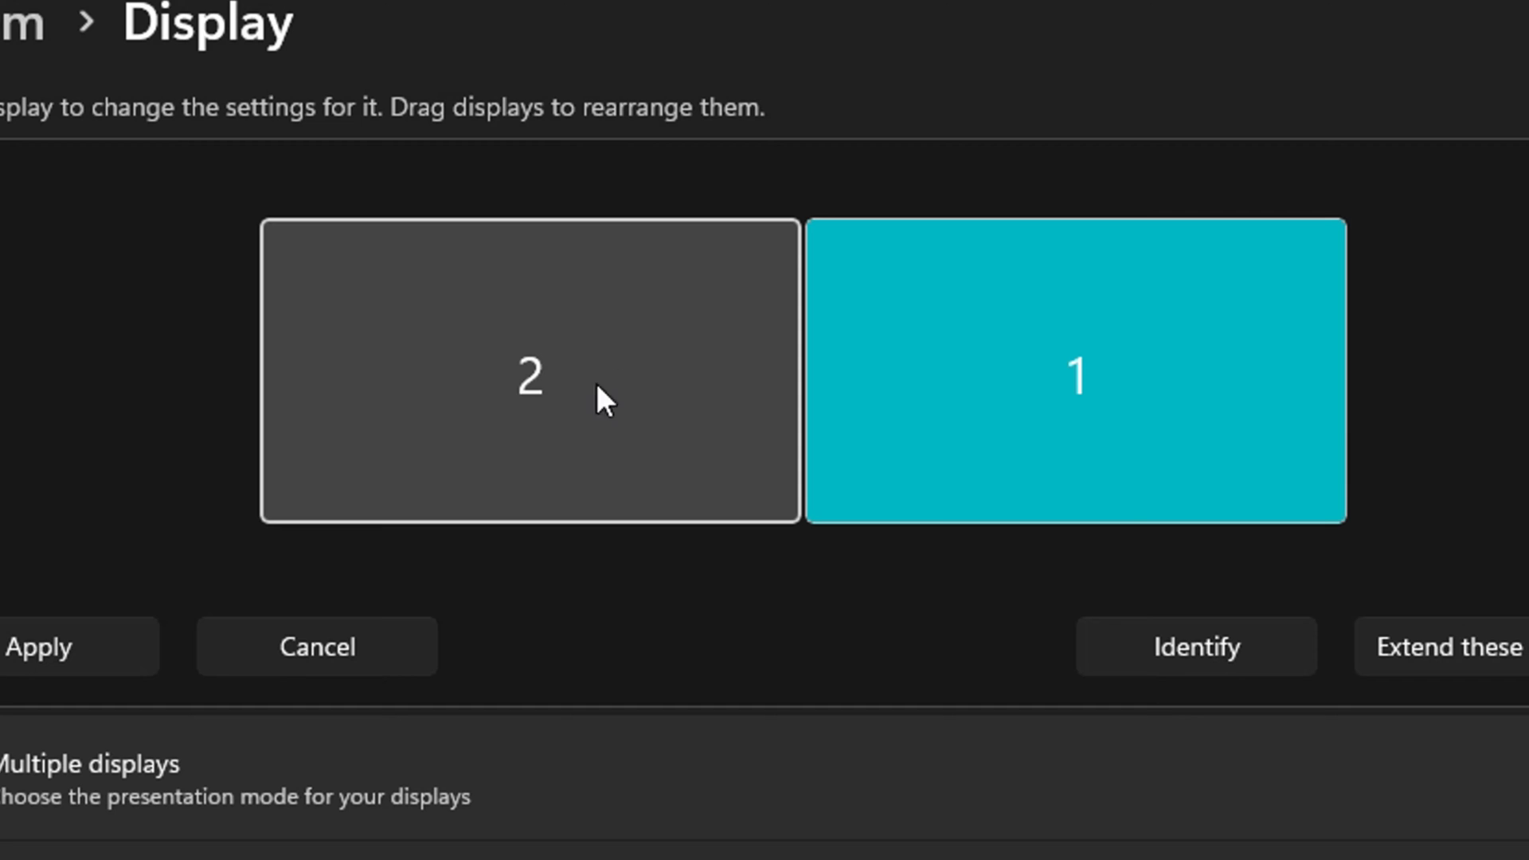
mouse_move(648, 371)
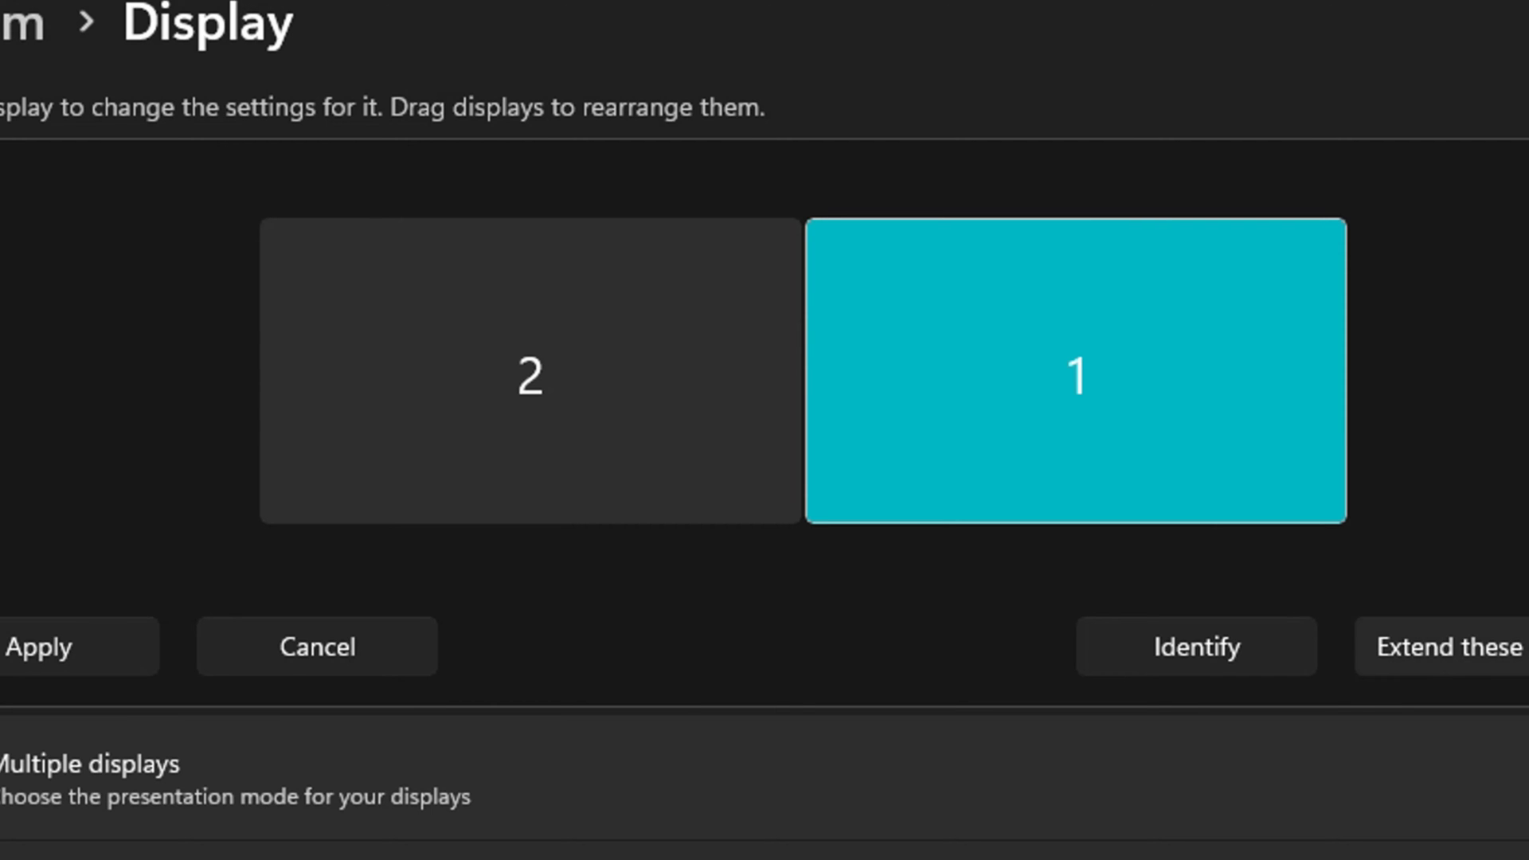
- Show the presentation-mode choices with 'Extend these displays' marked
left_click(1454, 647)
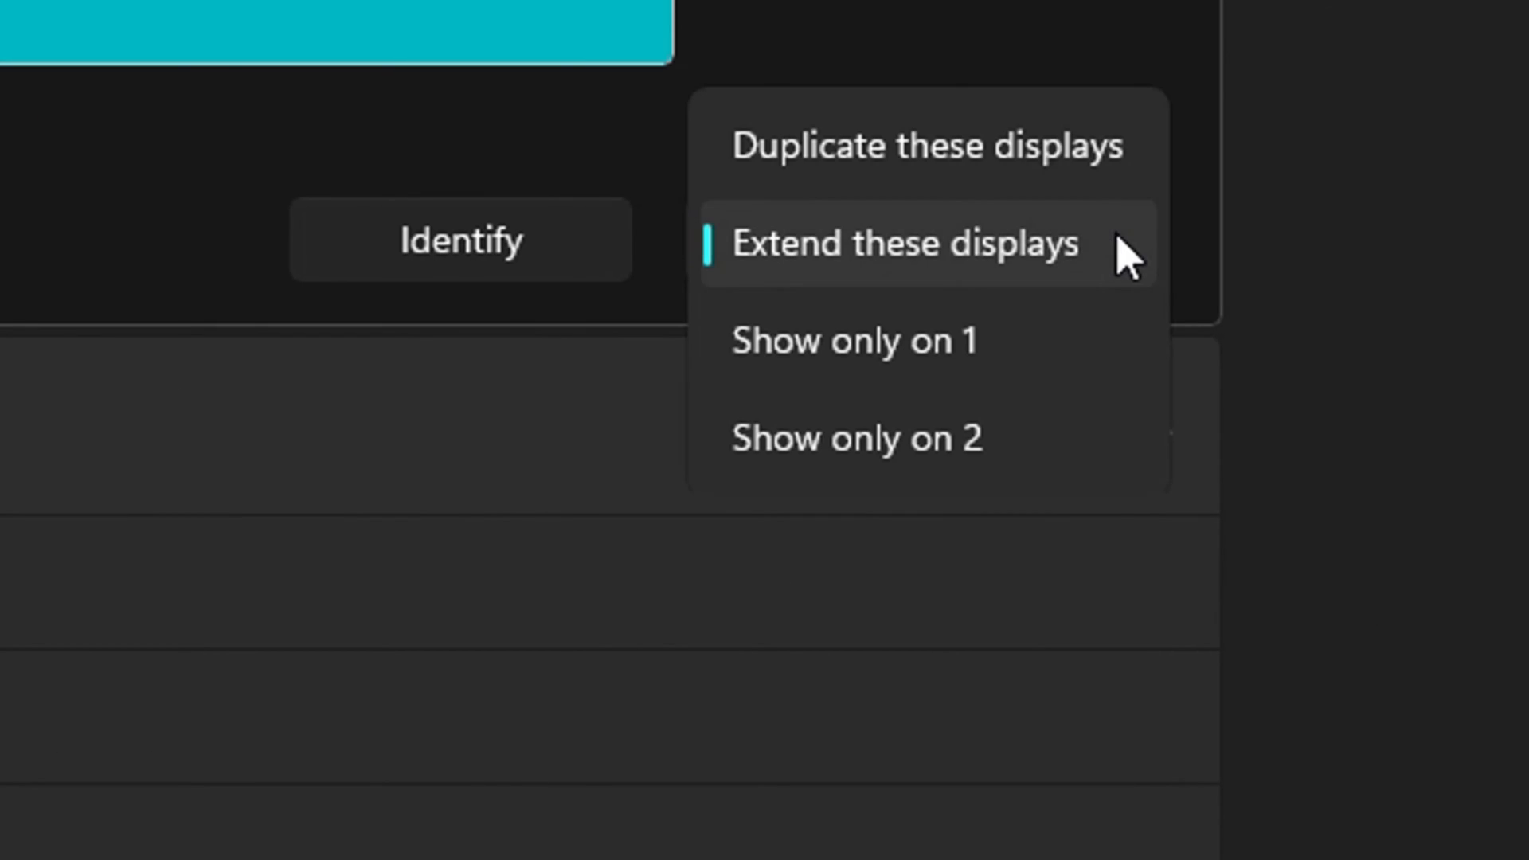
mouse_move(785, 277)
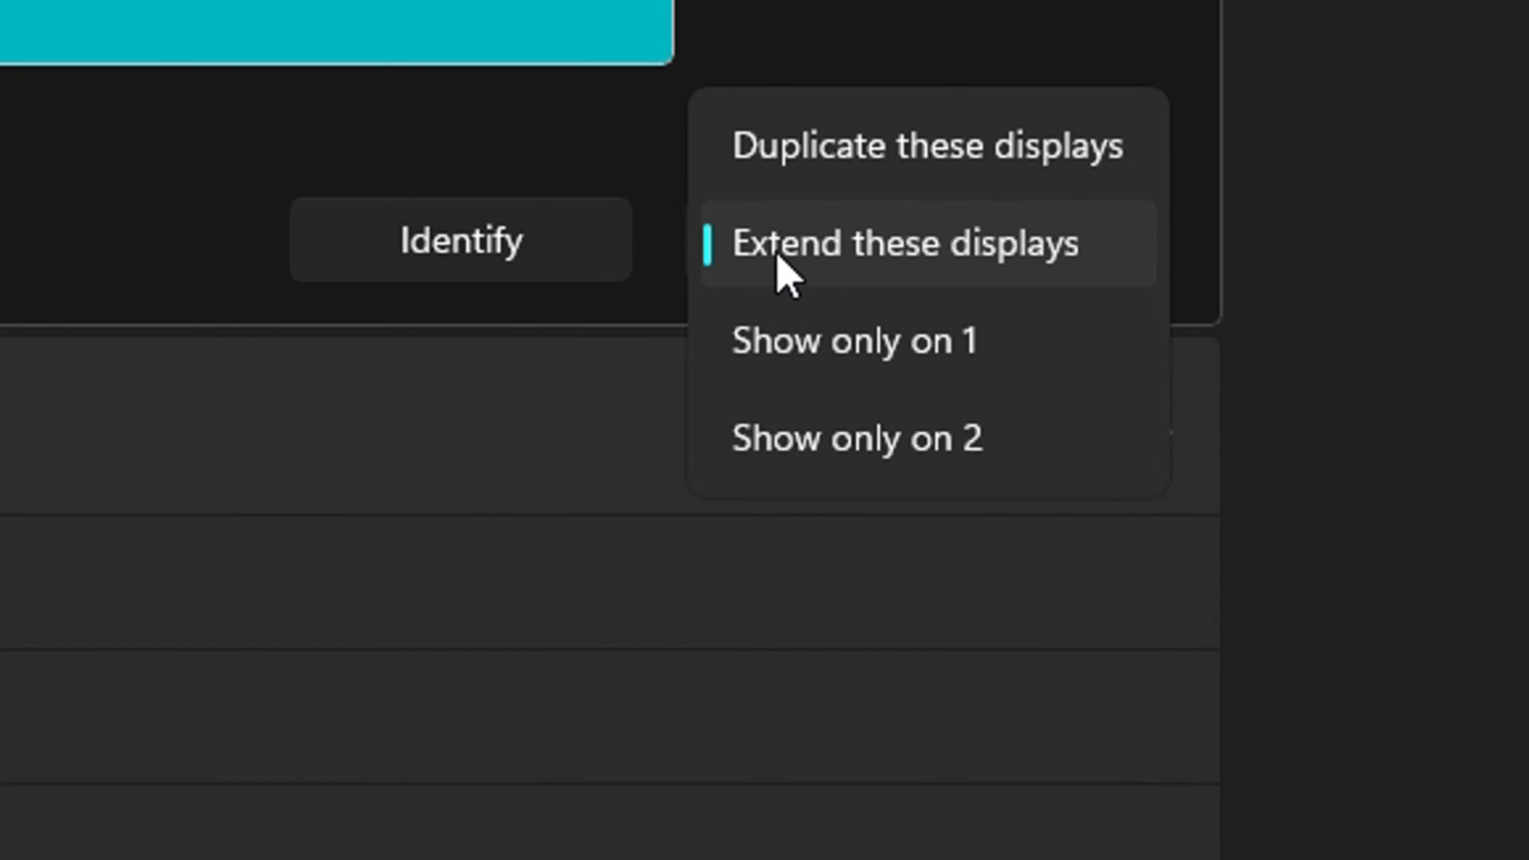
mouse_move(1009, 268)
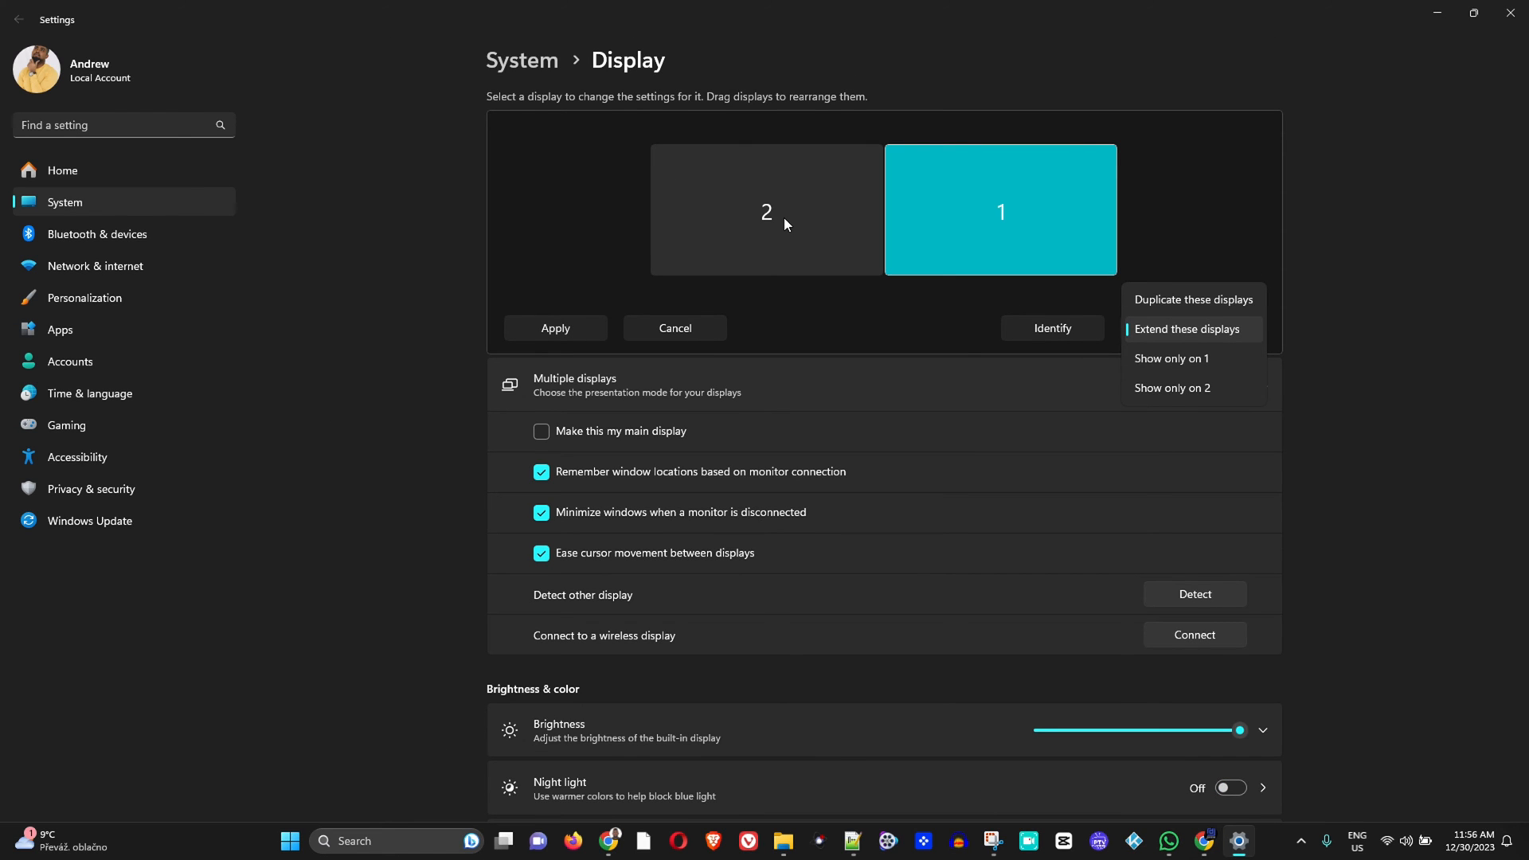
mouse_move(1446, 189)
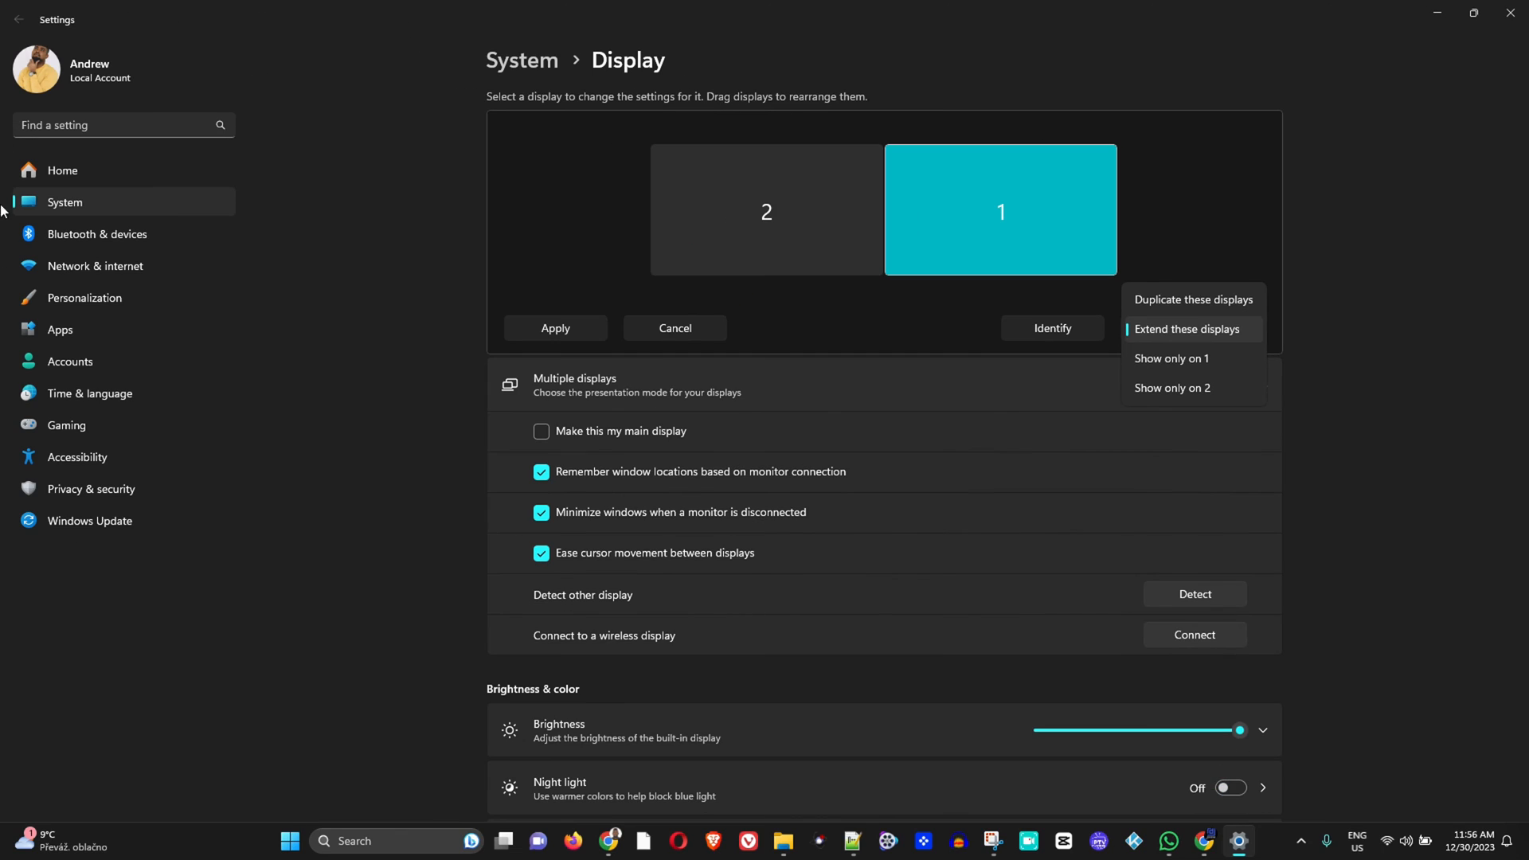
mouse_move(1145, 306)
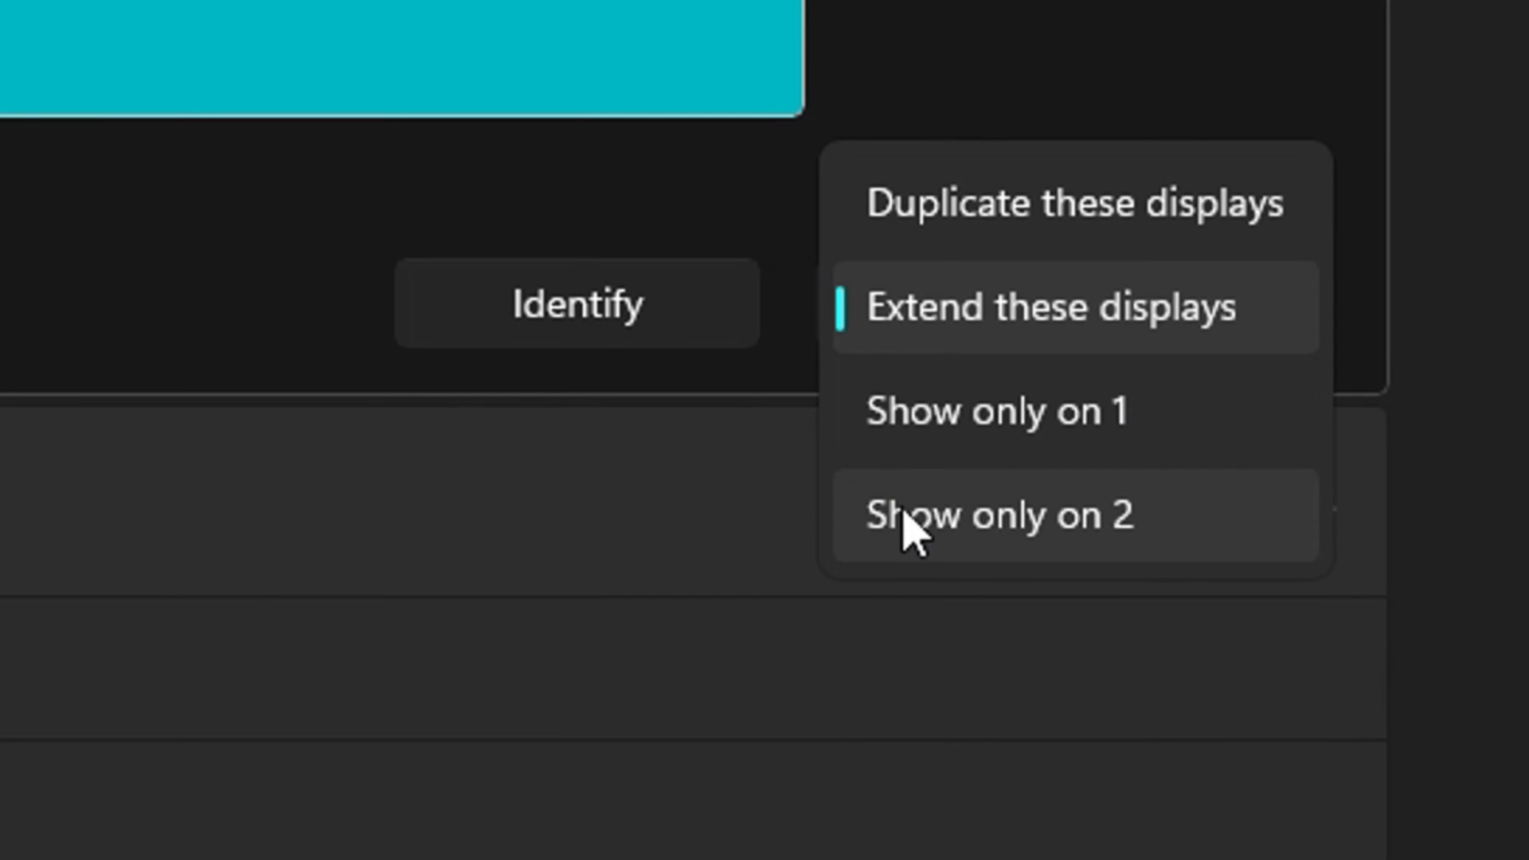
mouse_move(463, 390)
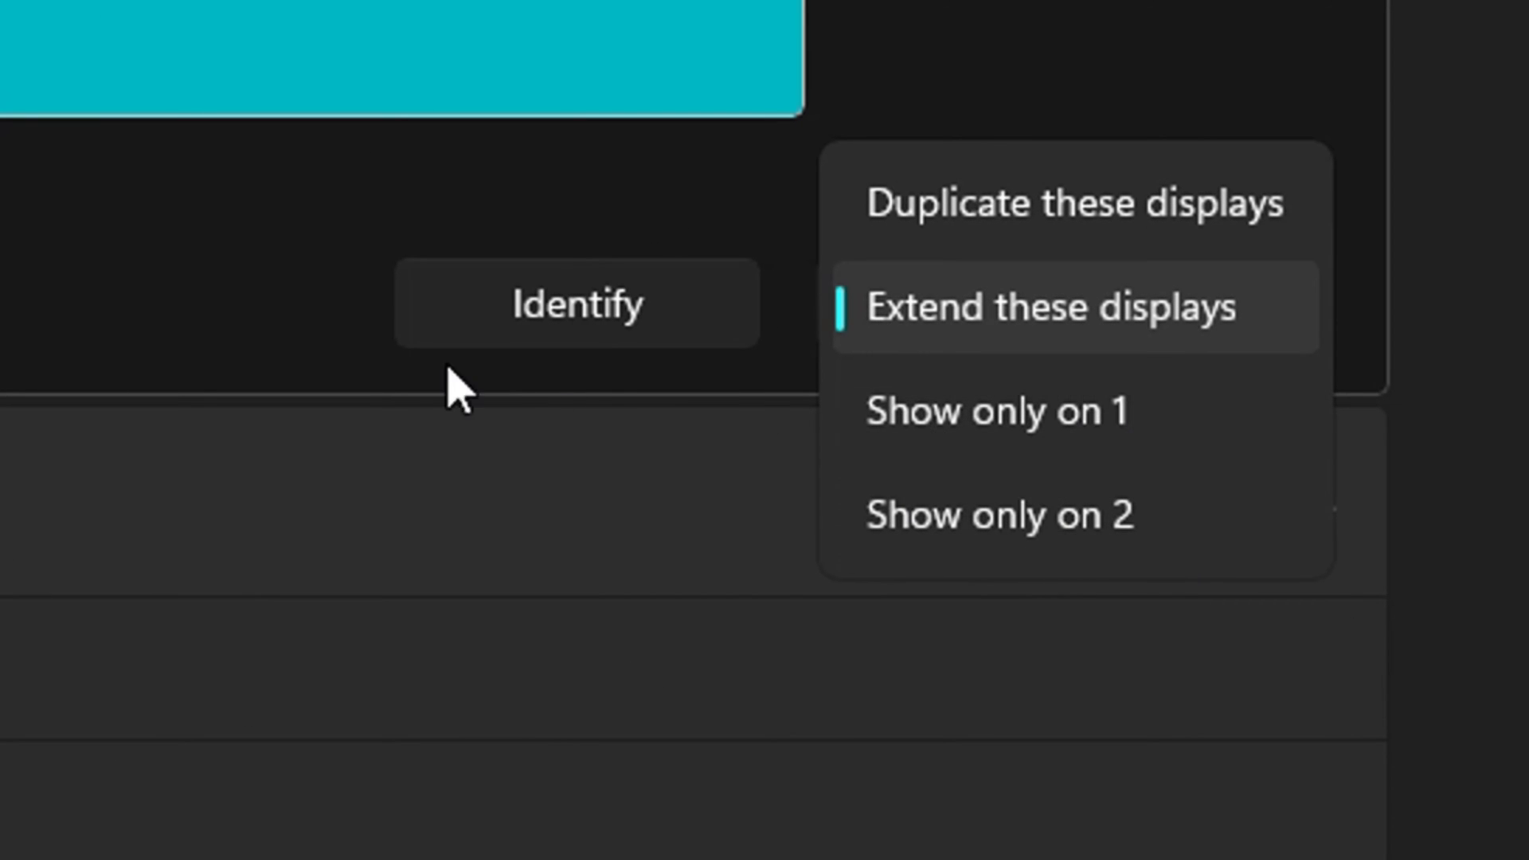
mouse_move(1072, 464)
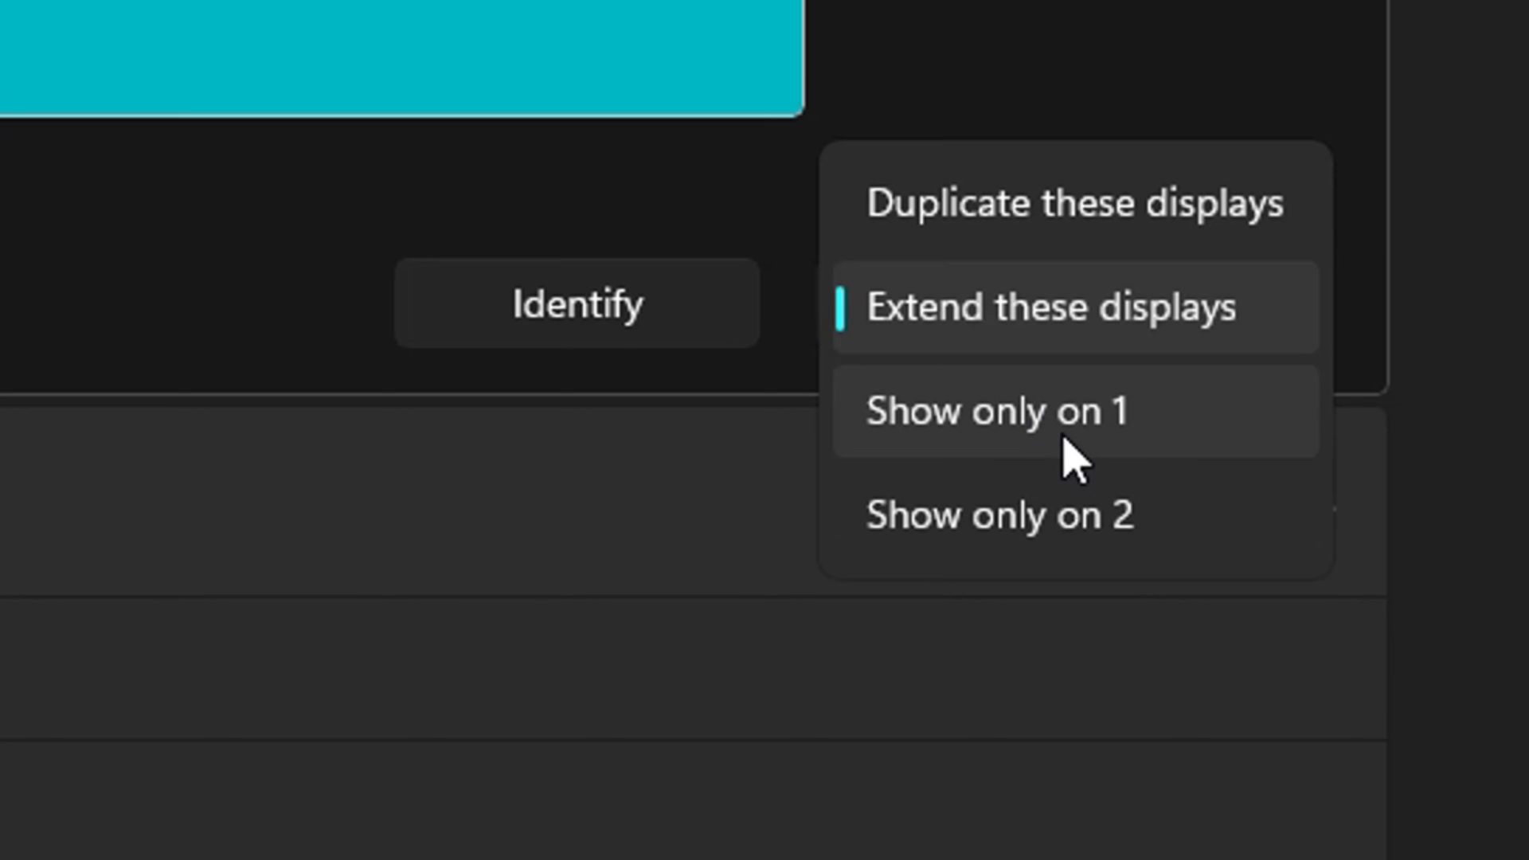
mouse_move(1024, 541)
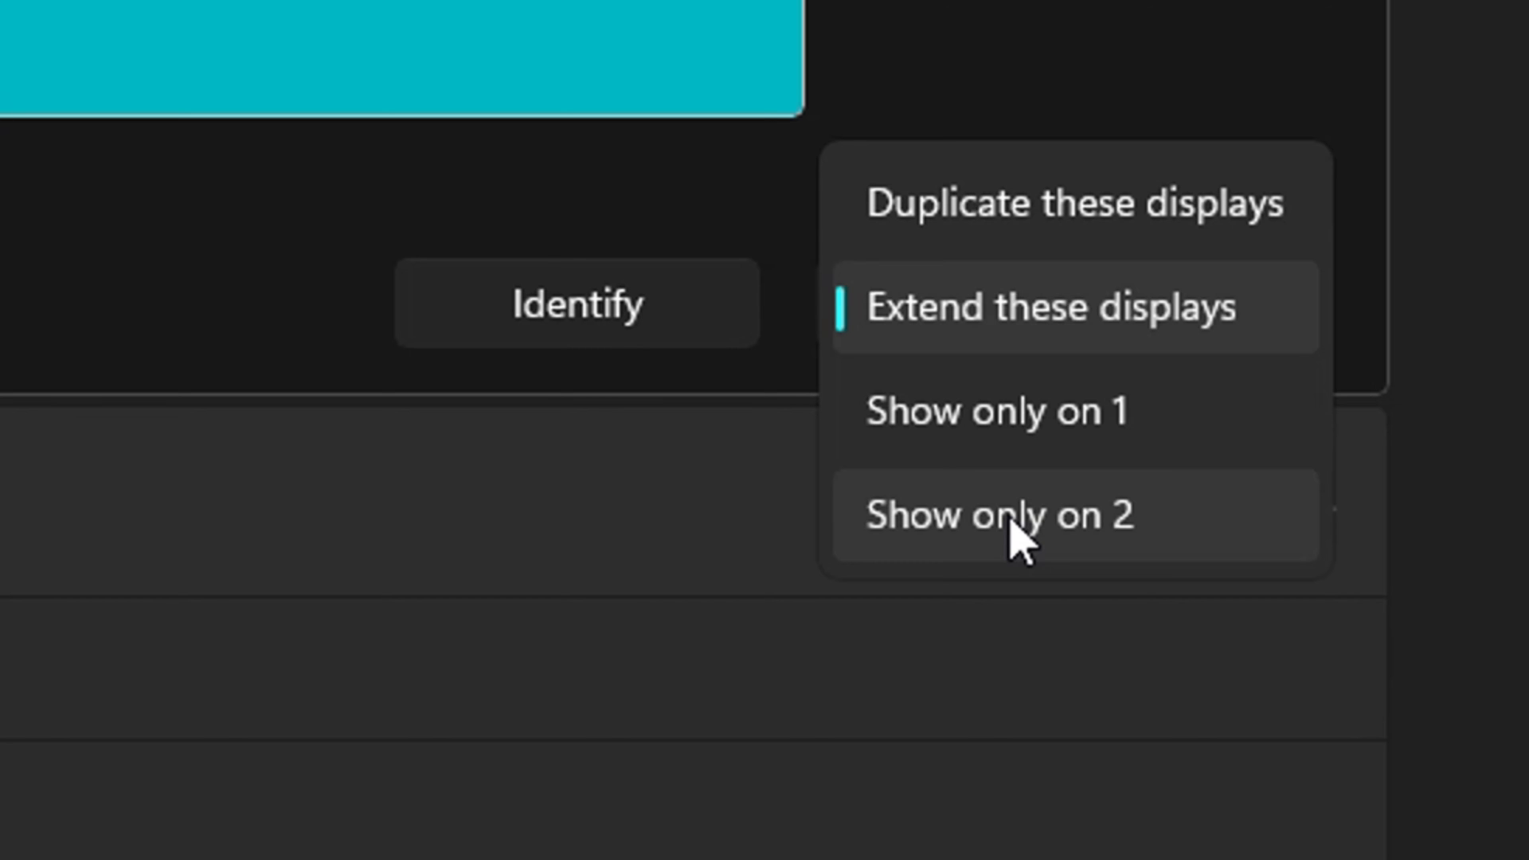
mouse_move(993, 444)
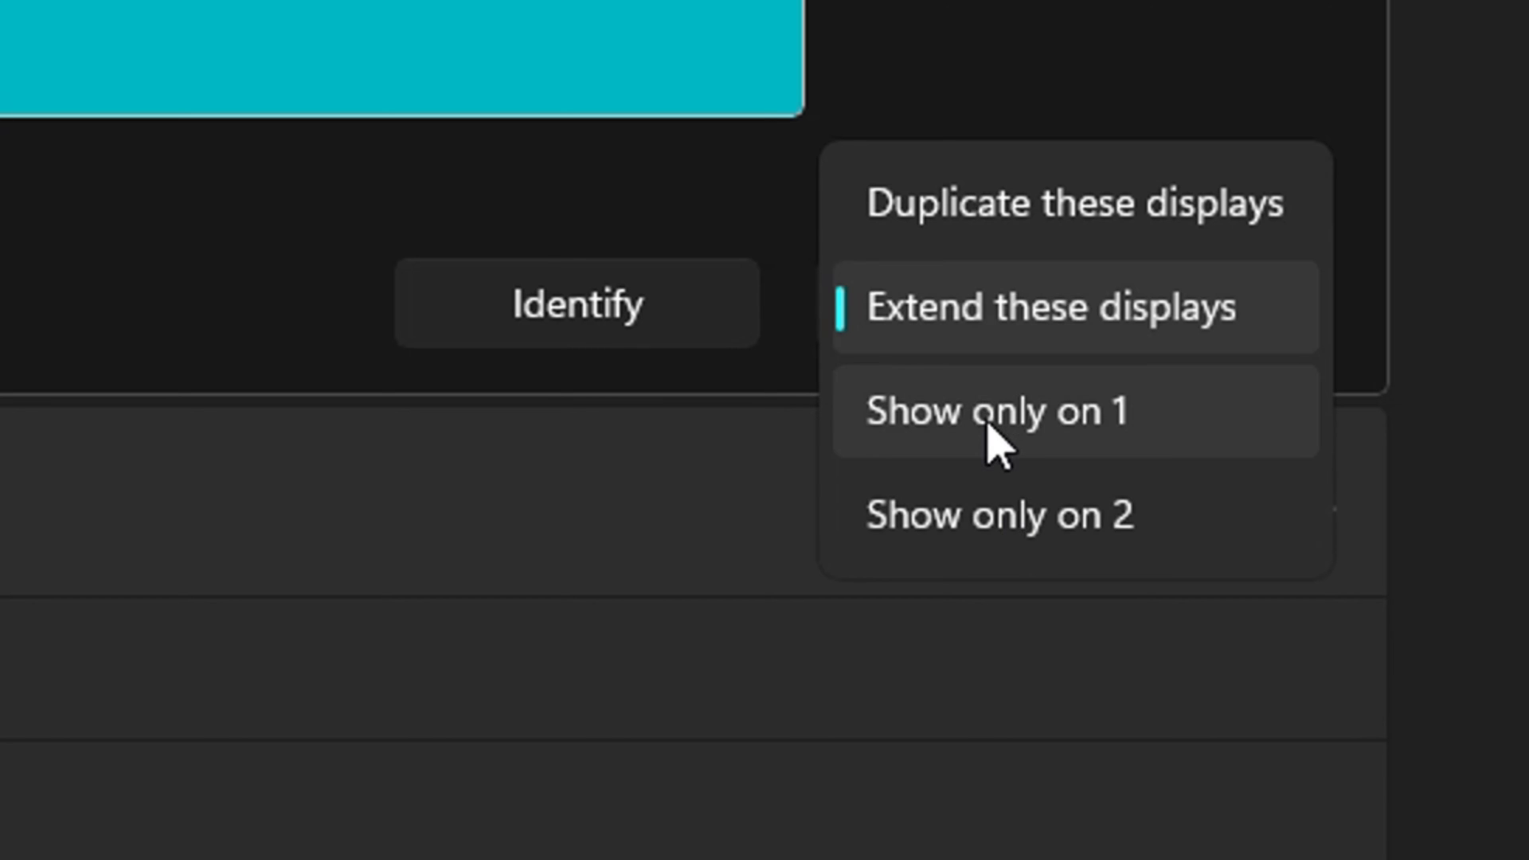
mouse_move(982, 512)
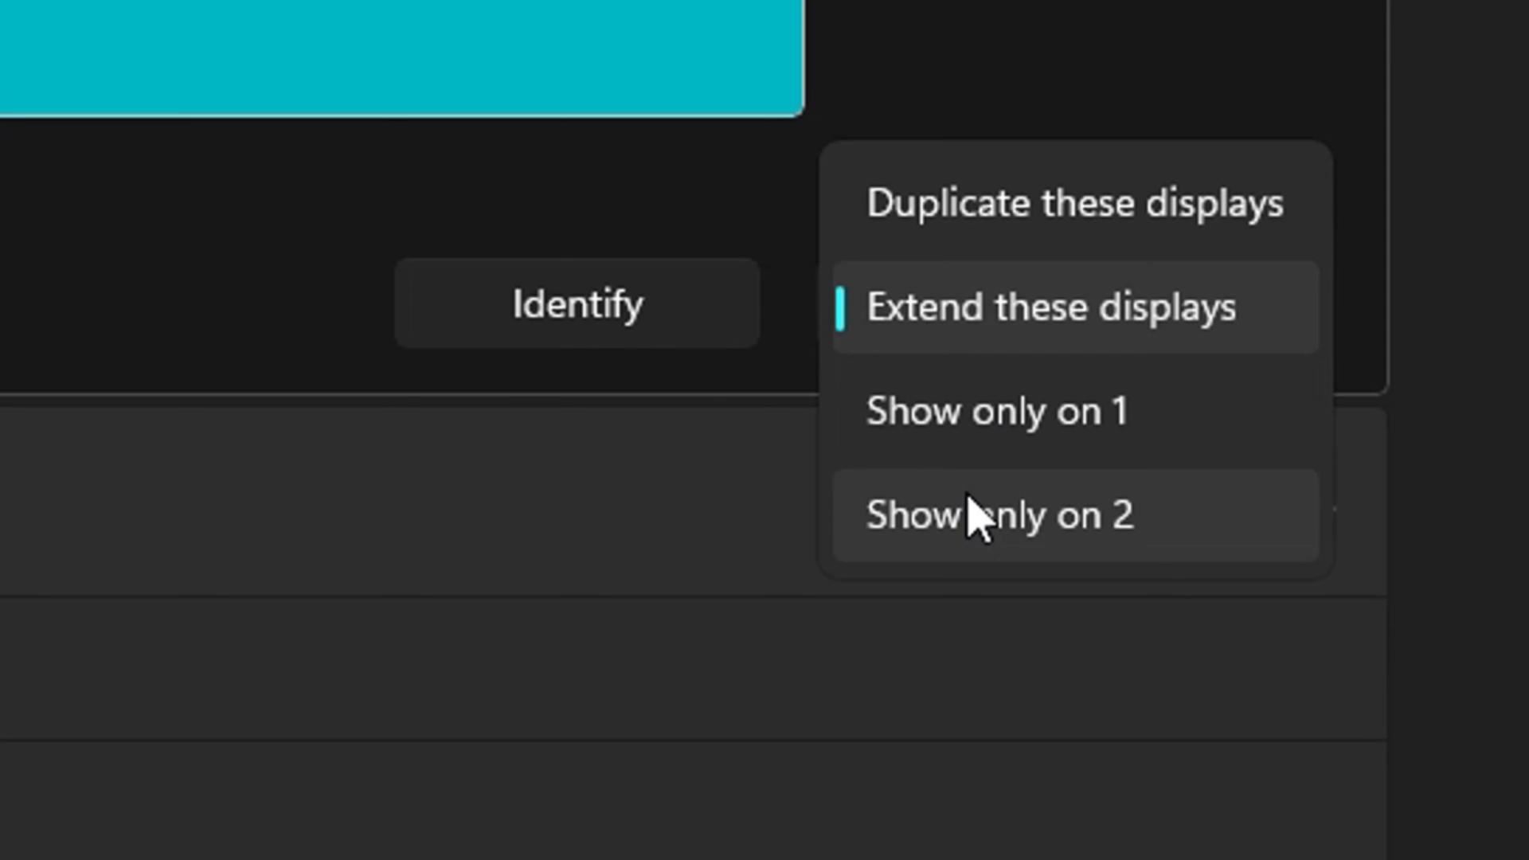
mouse_move(414, 180)
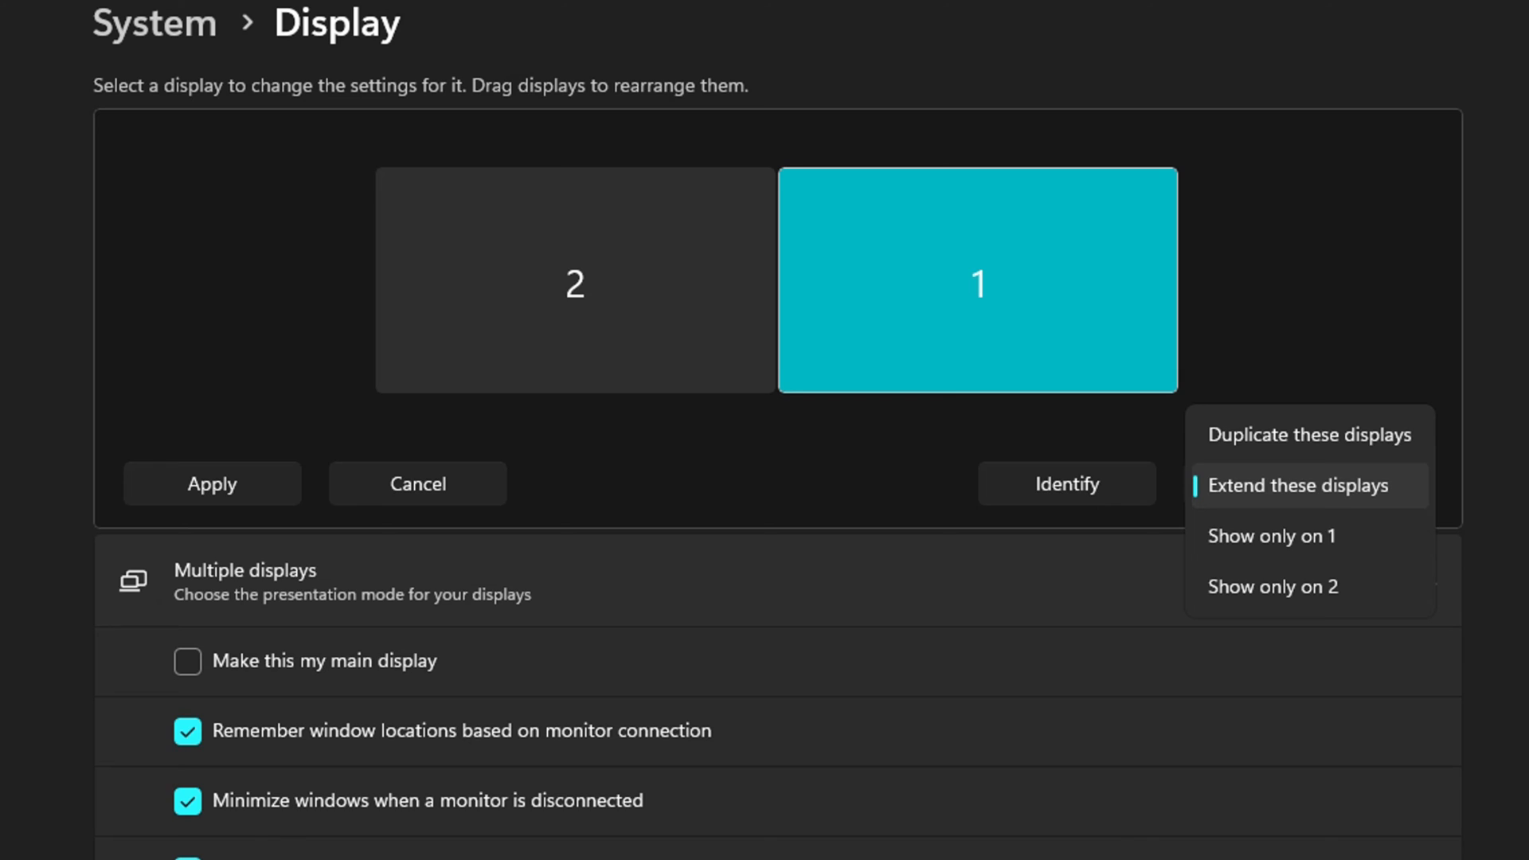
- Keep 'Extend these displays' and move down to brightness, scale and resolution options
left_click(1306, 484)
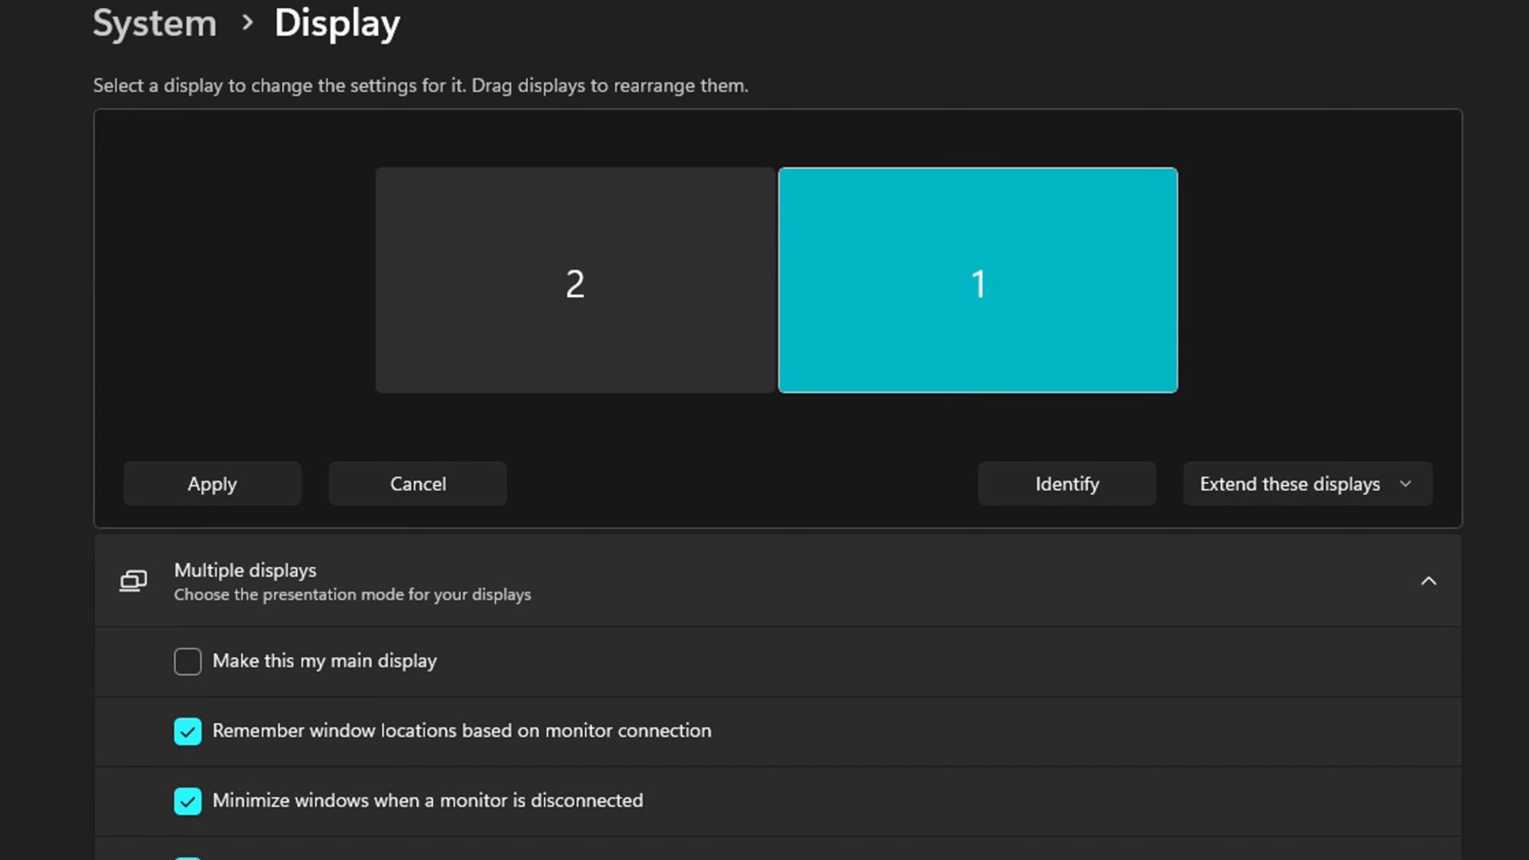
scroll("down", 3)
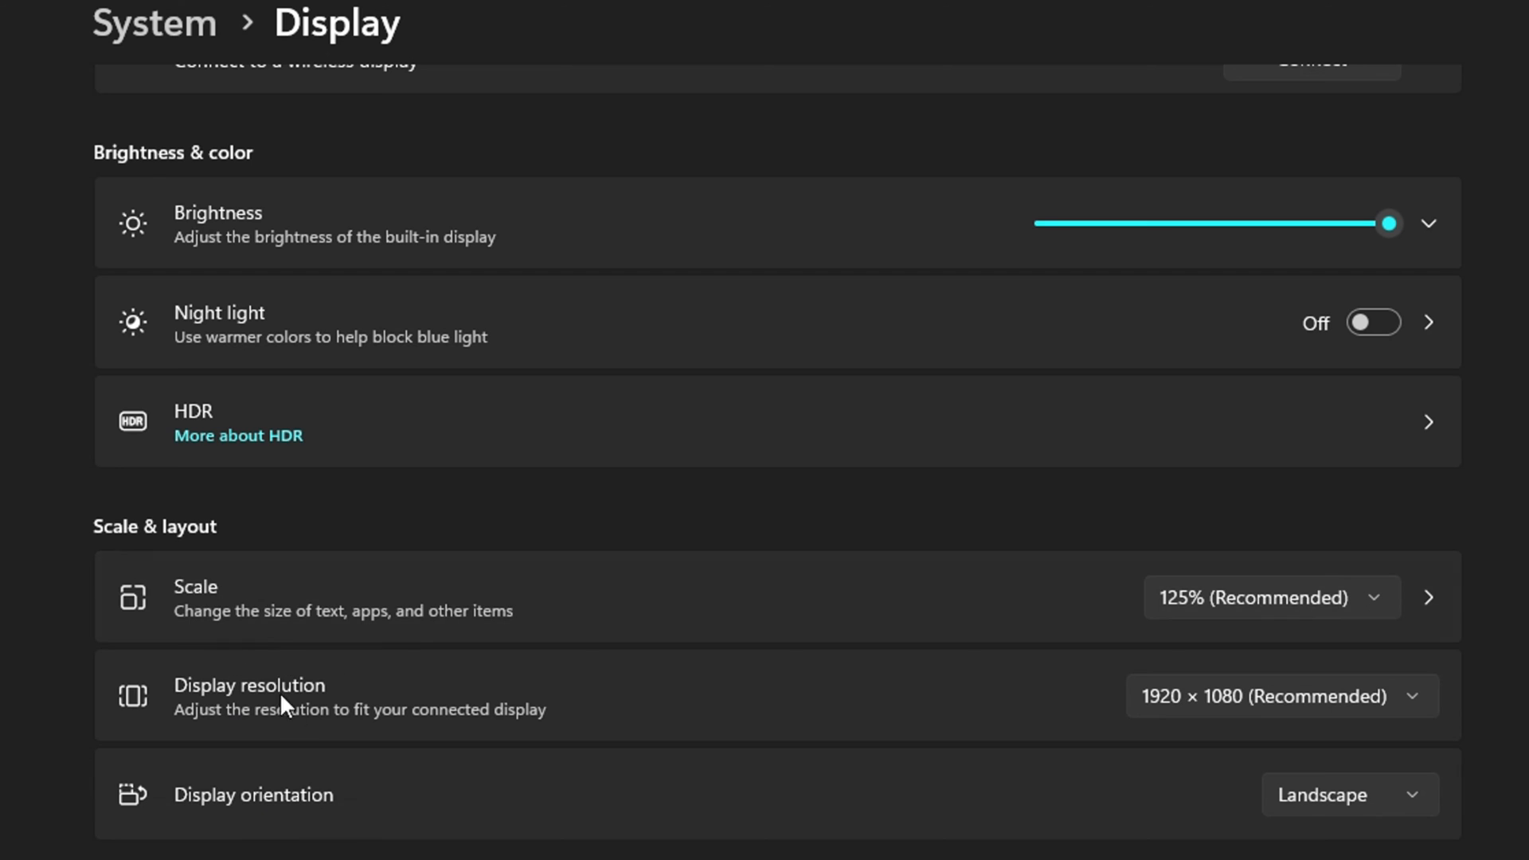
mouse_move(296, 836)
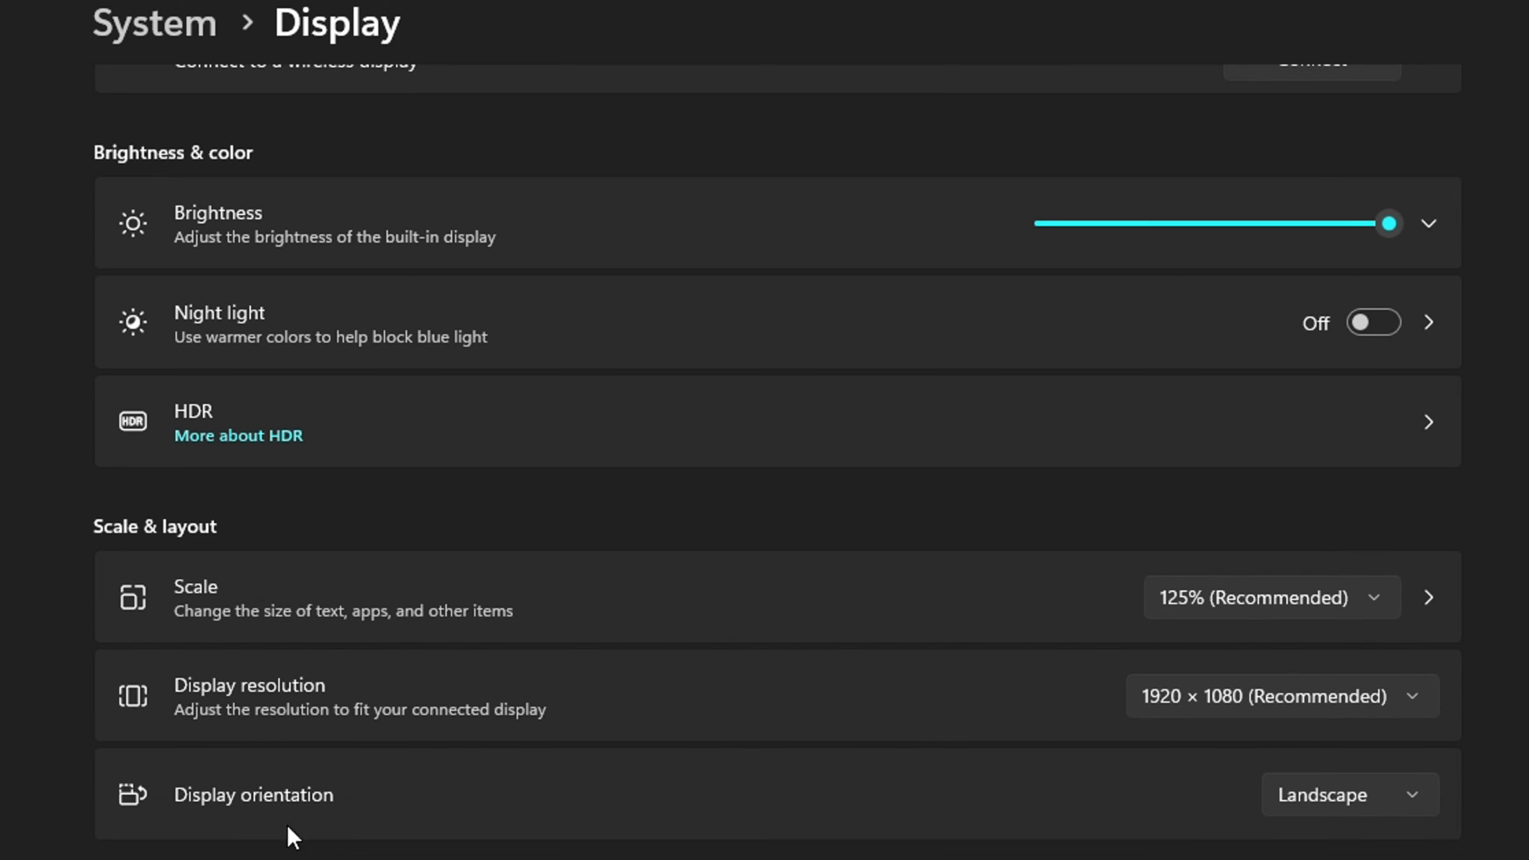
mouse_move(1362, 712)
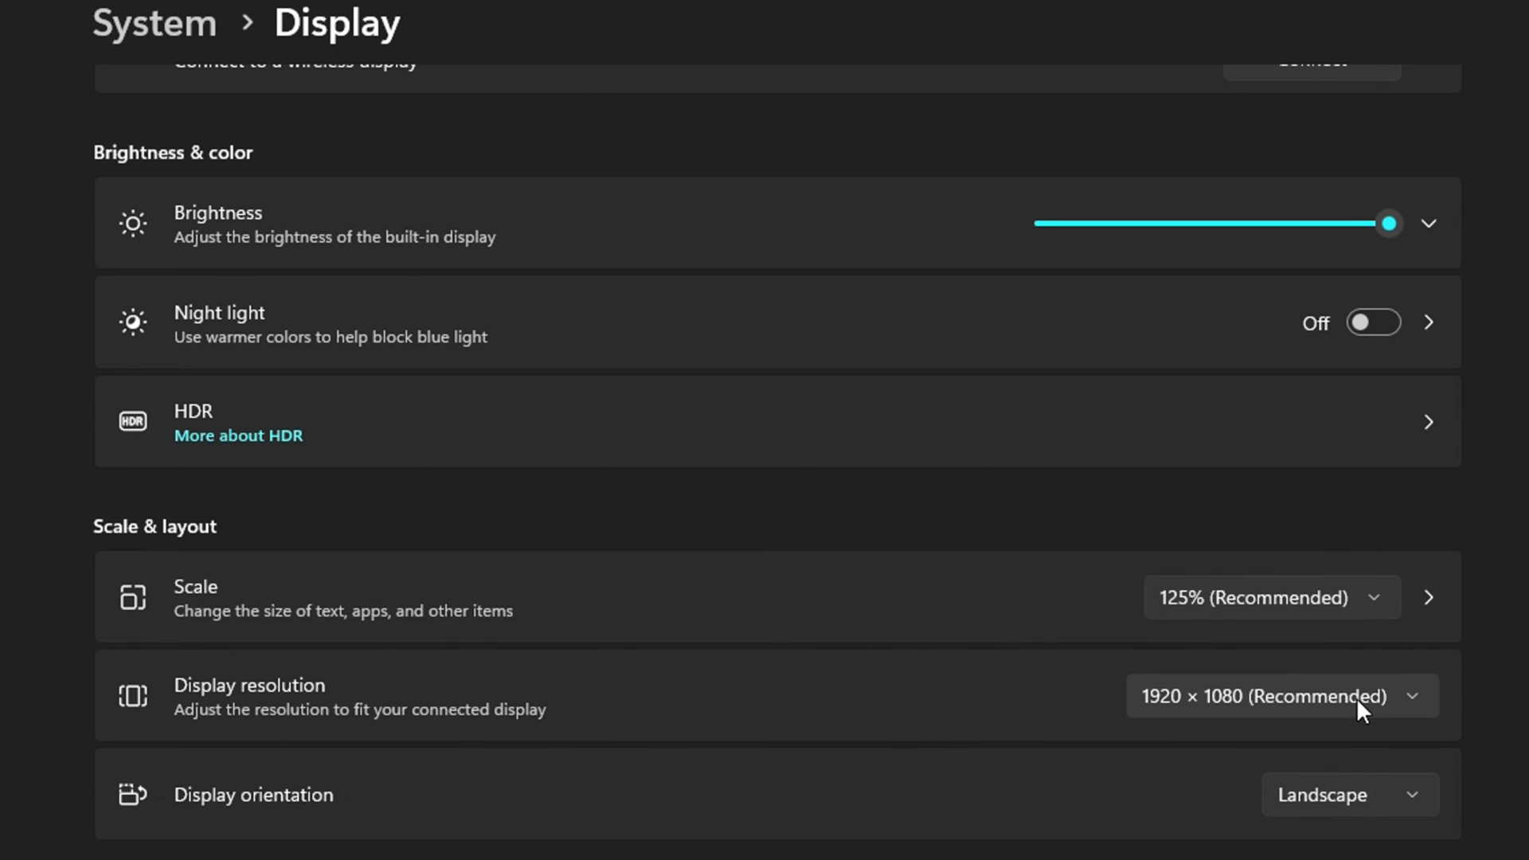
left_click(1269, 597)
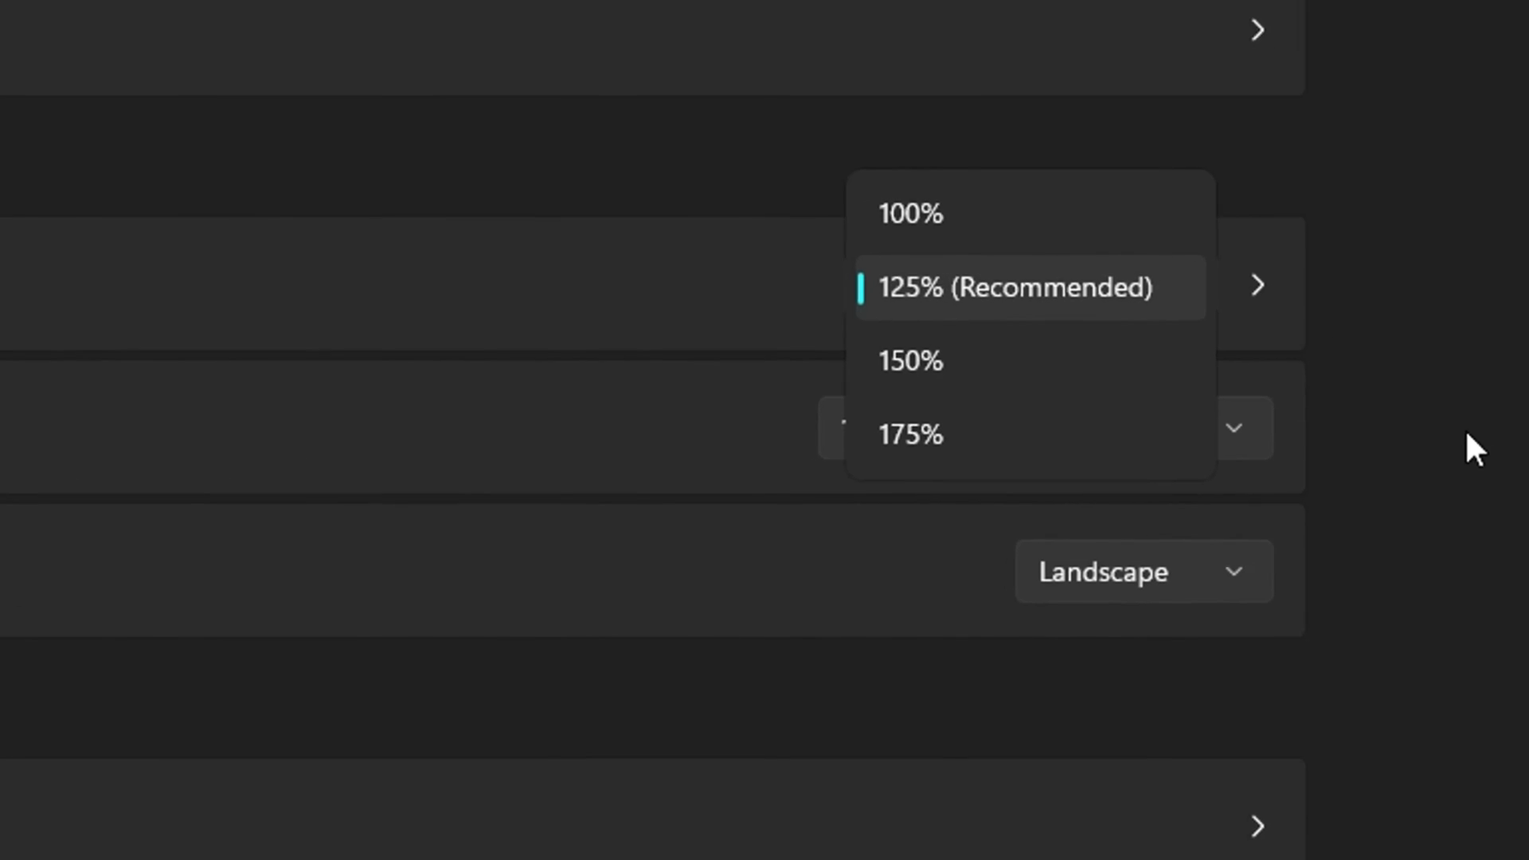
left_click(1014, 287)
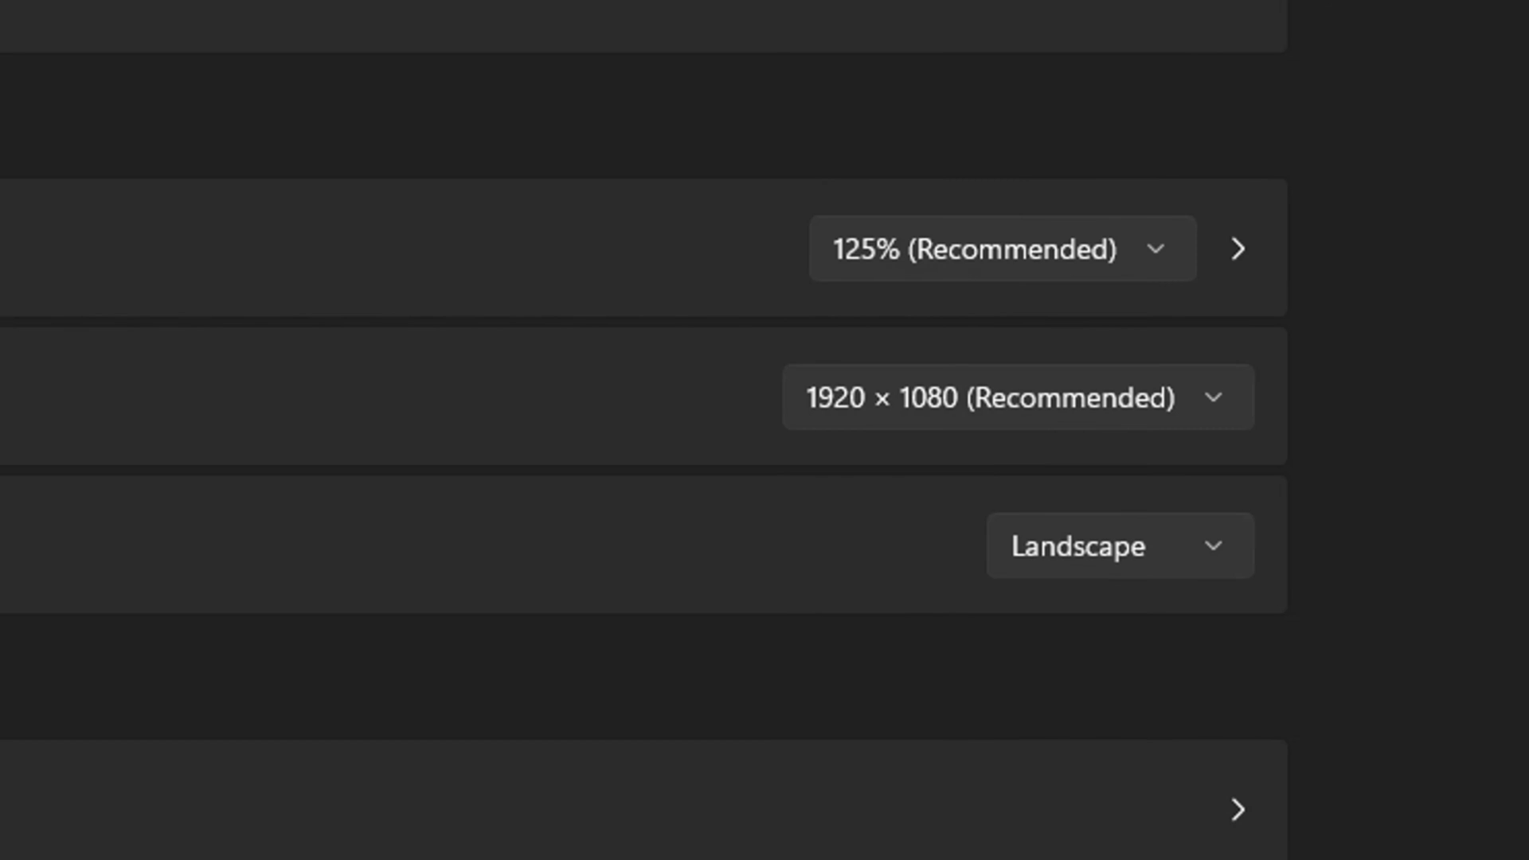
mouse_move(1116, 263)
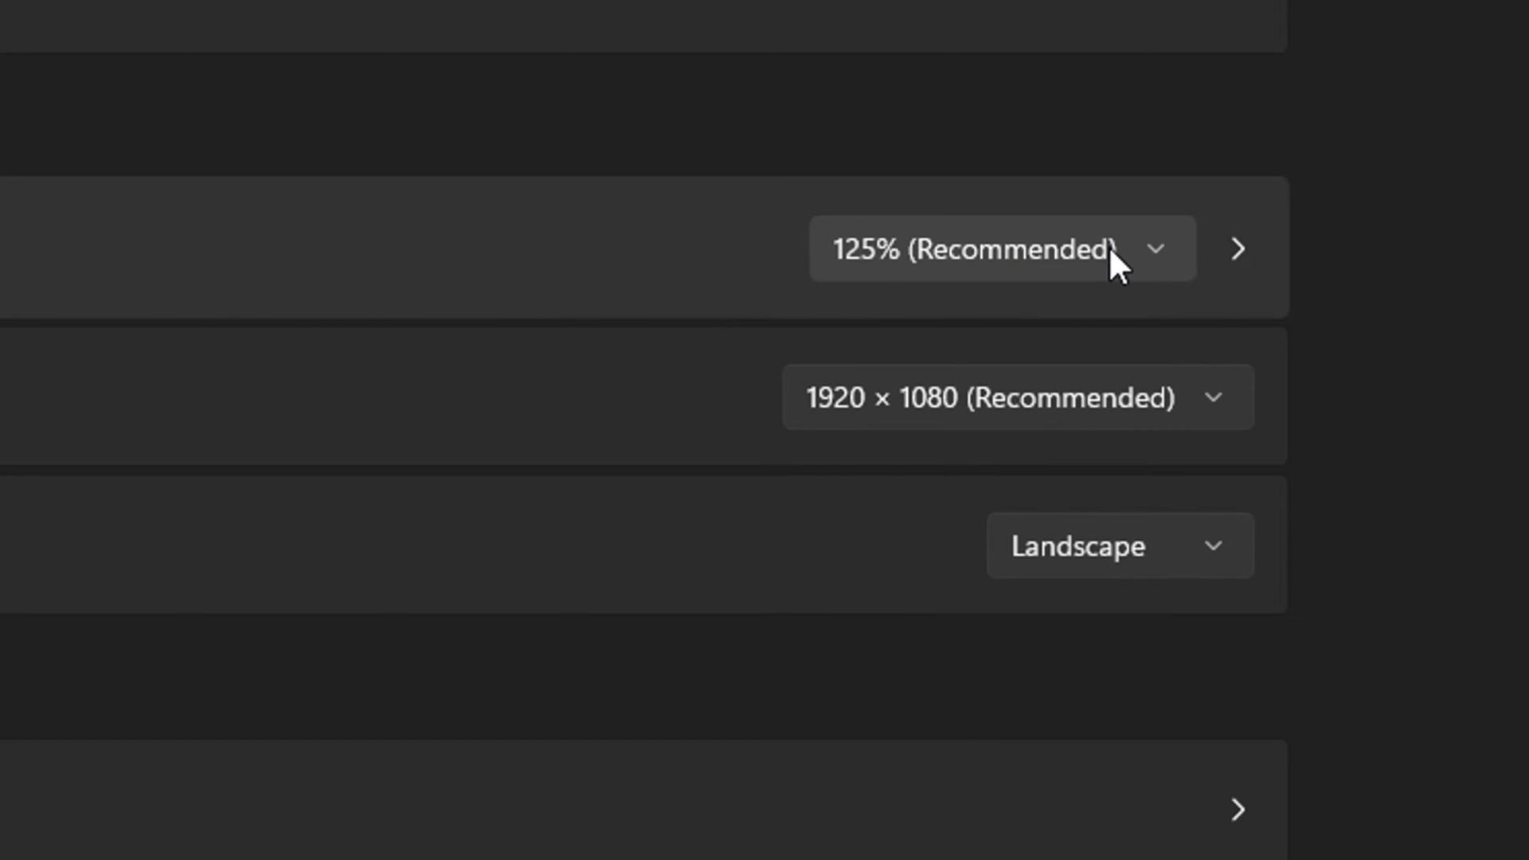
left_click(1016, 397)
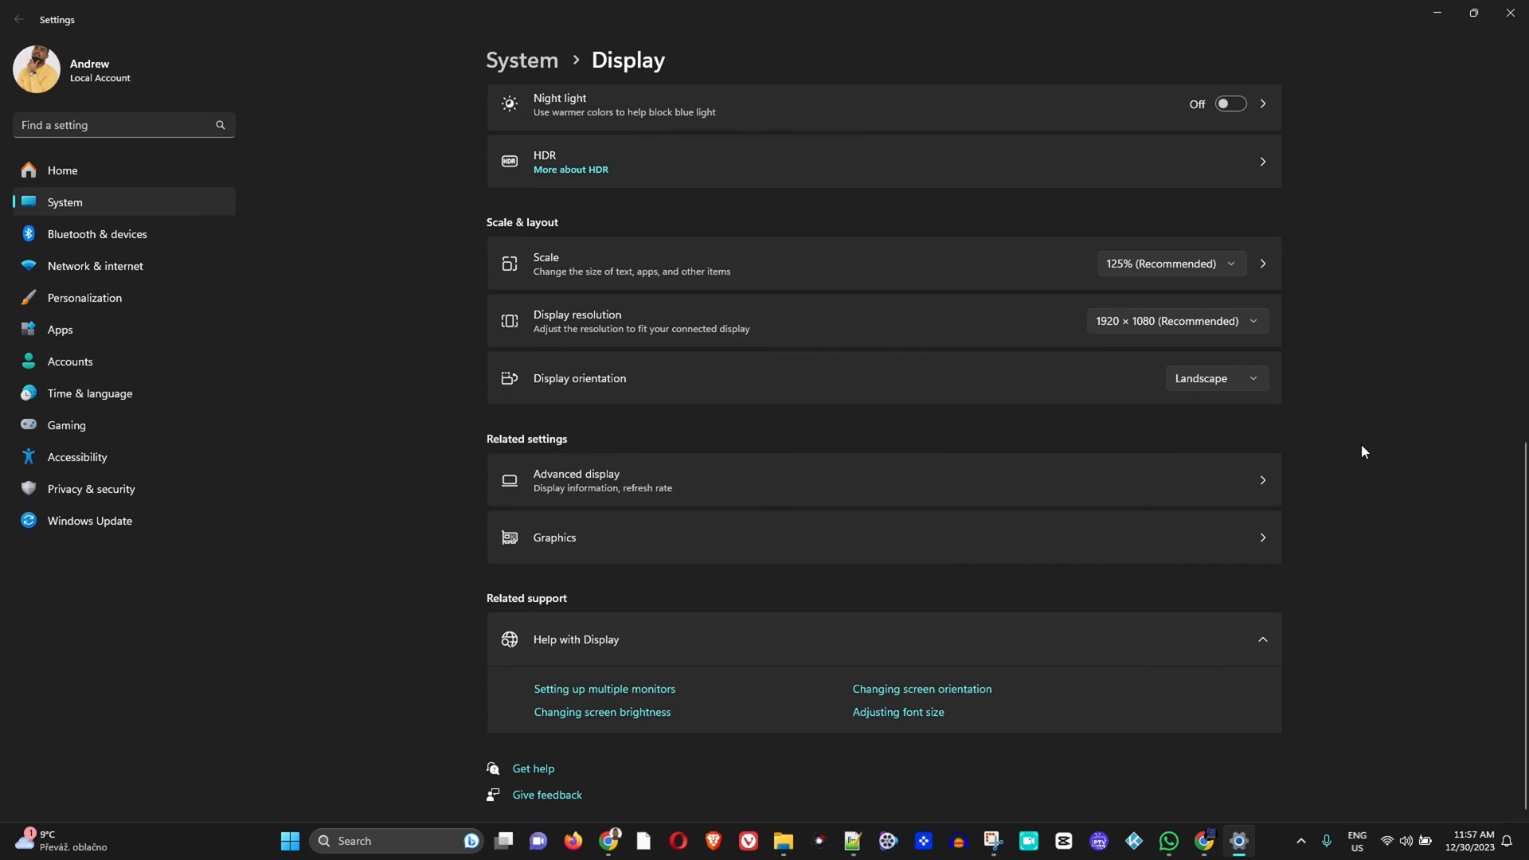
scroll("up", 3)
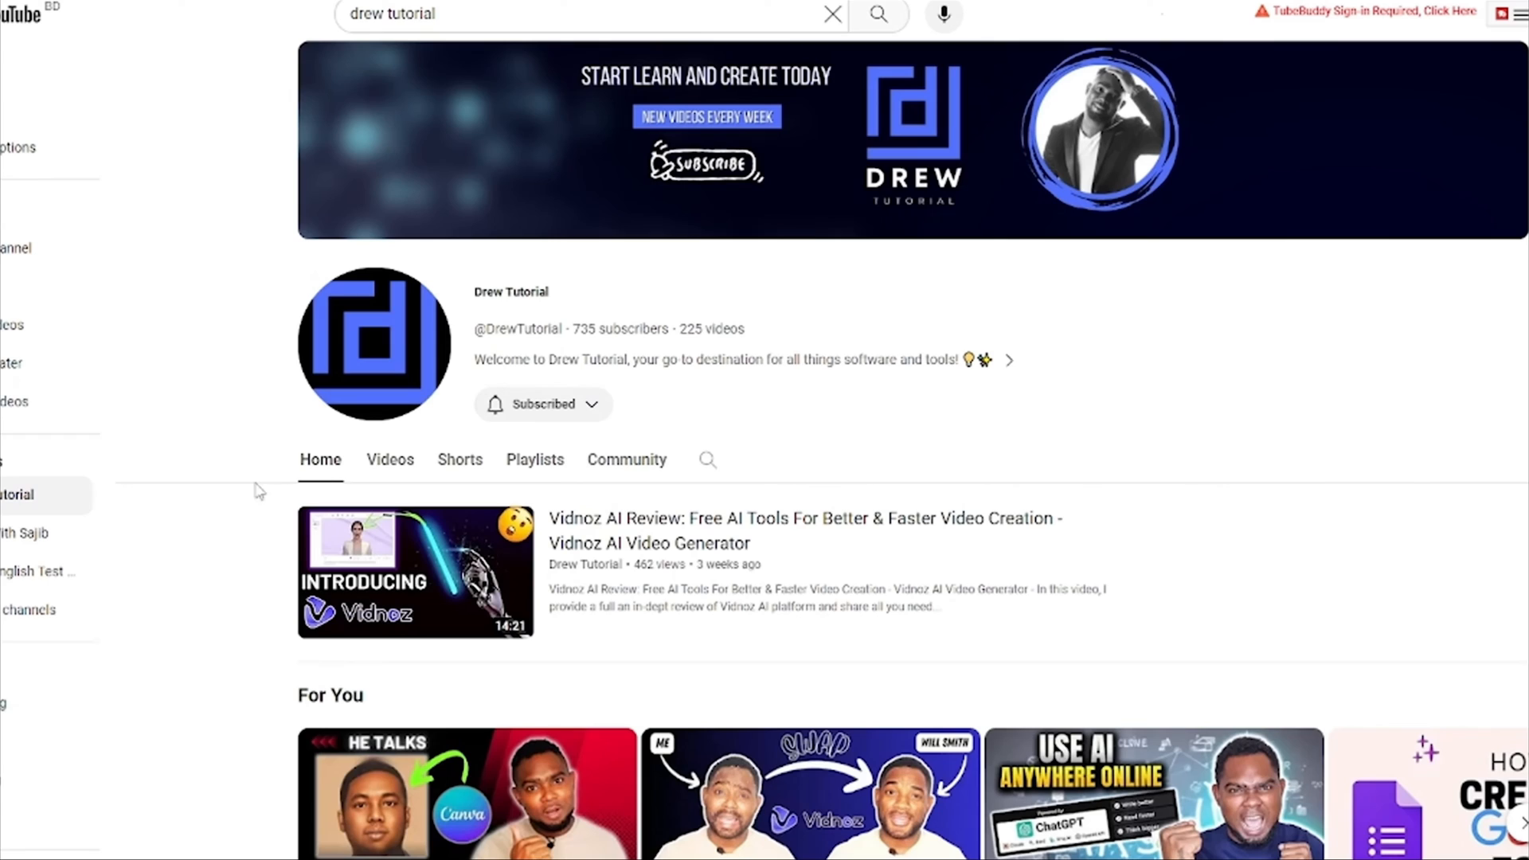
- Browse the Drew Tutorial channel's Videos tab, then its Shorts grid
scroll("down", 3)
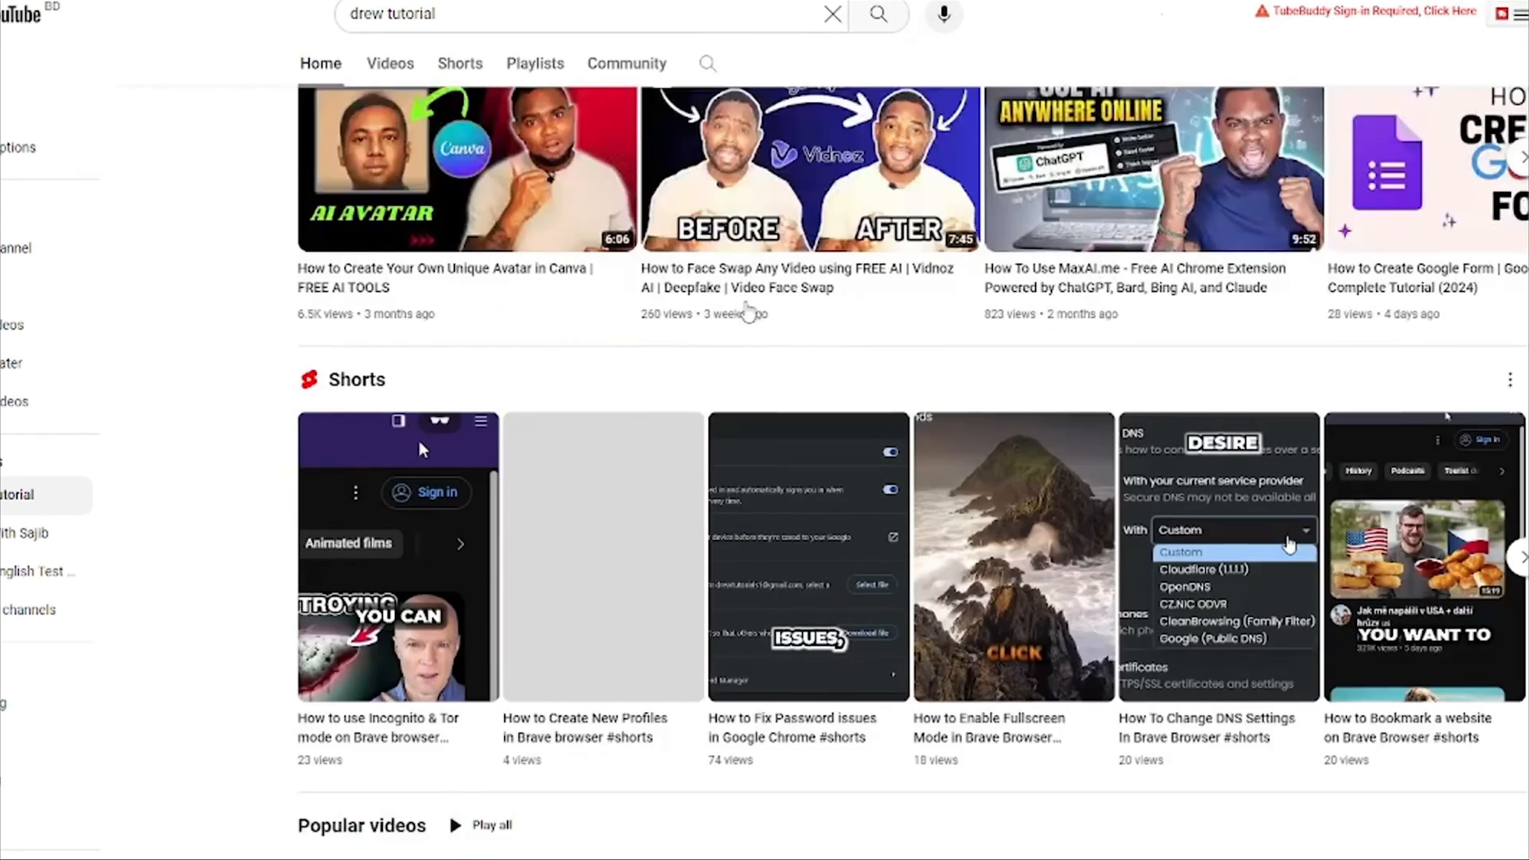
scroll("up", 3)
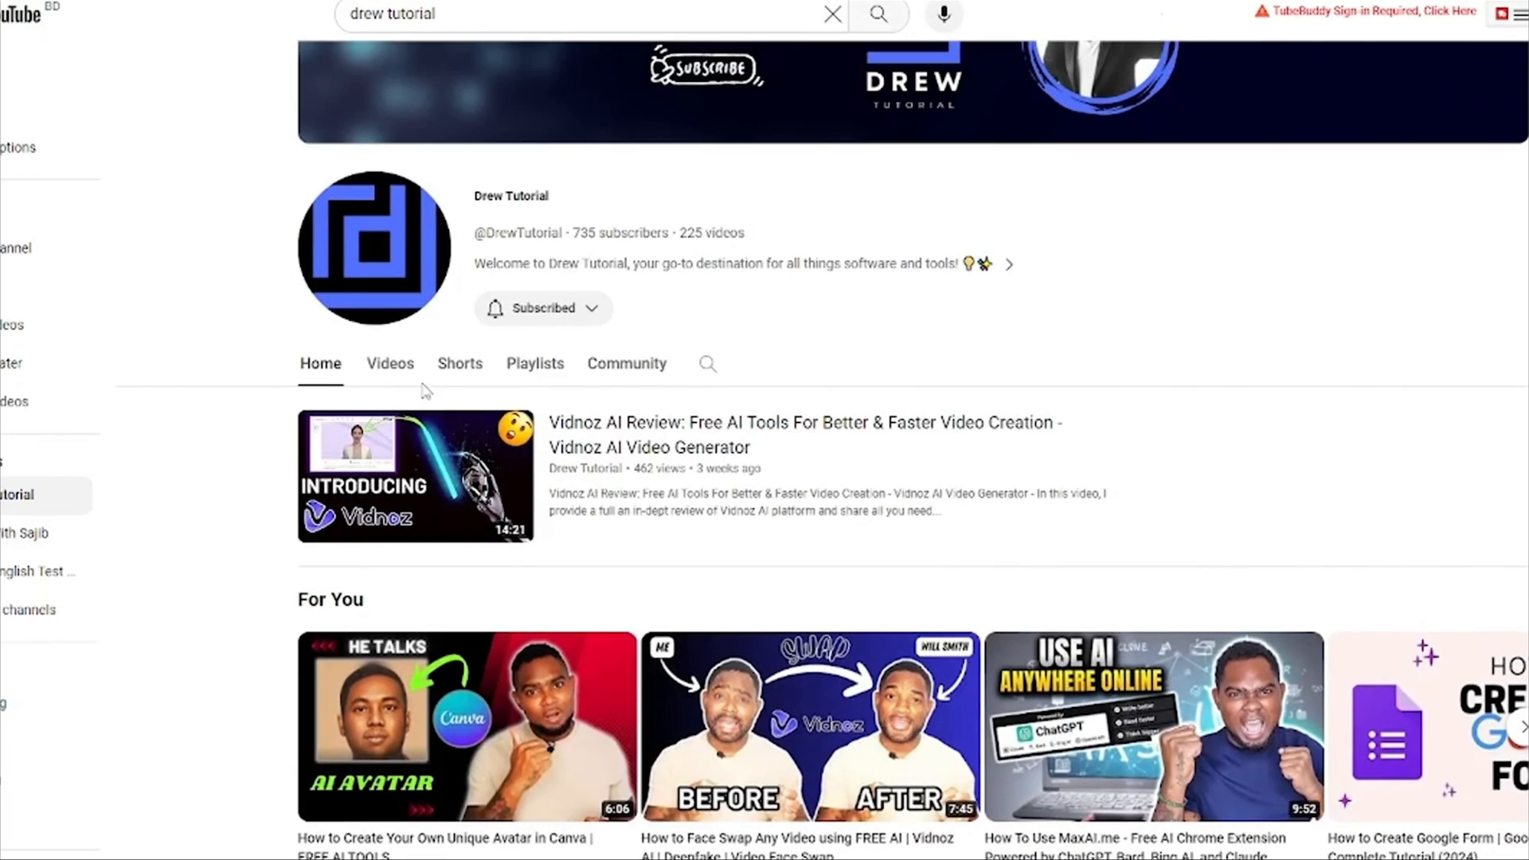
left_click(388, 363)
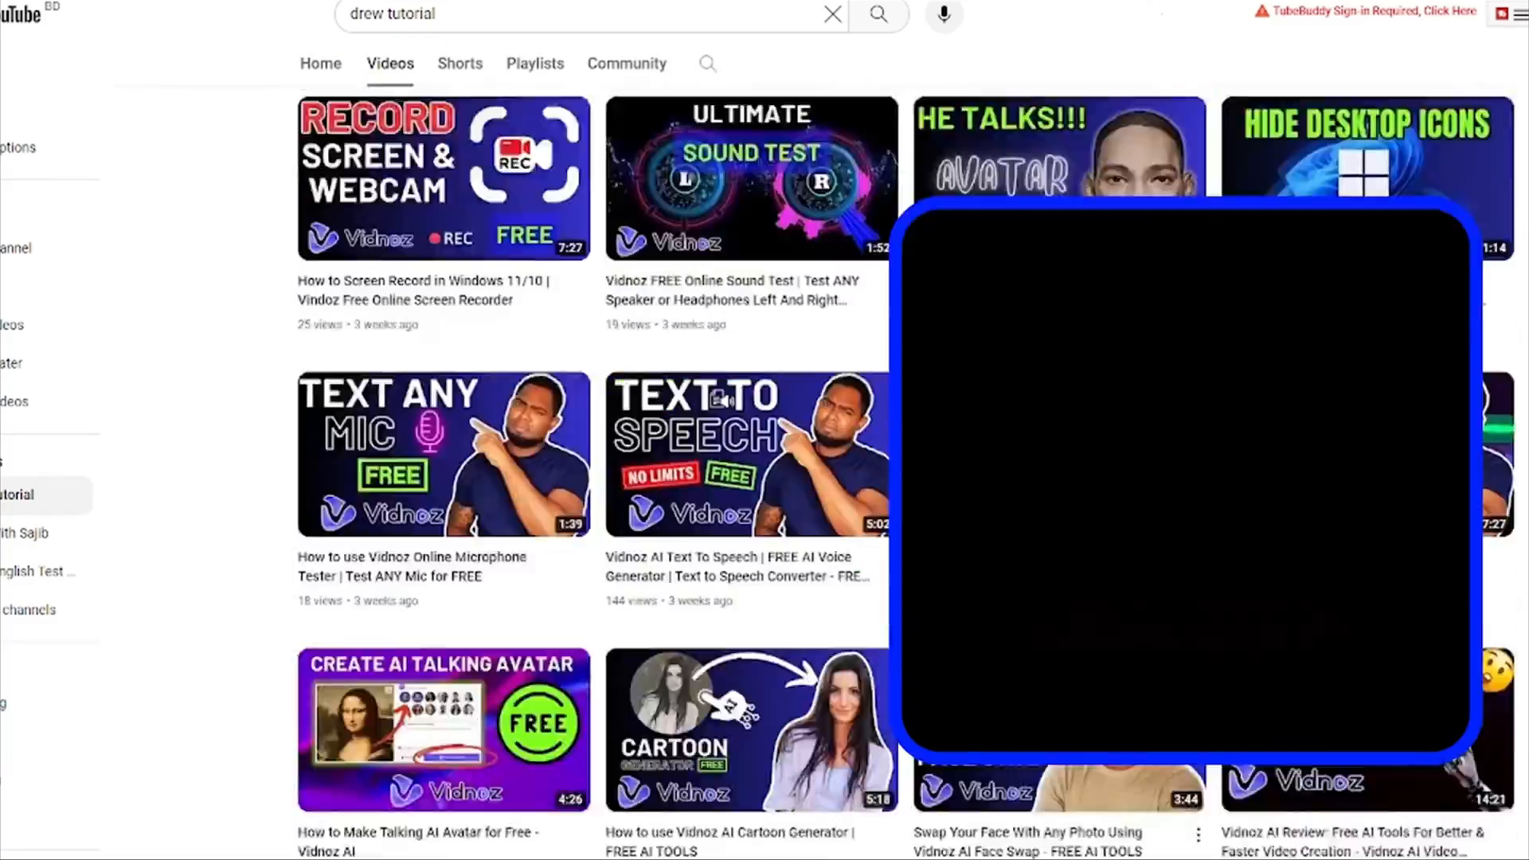
scroll("down", 3)
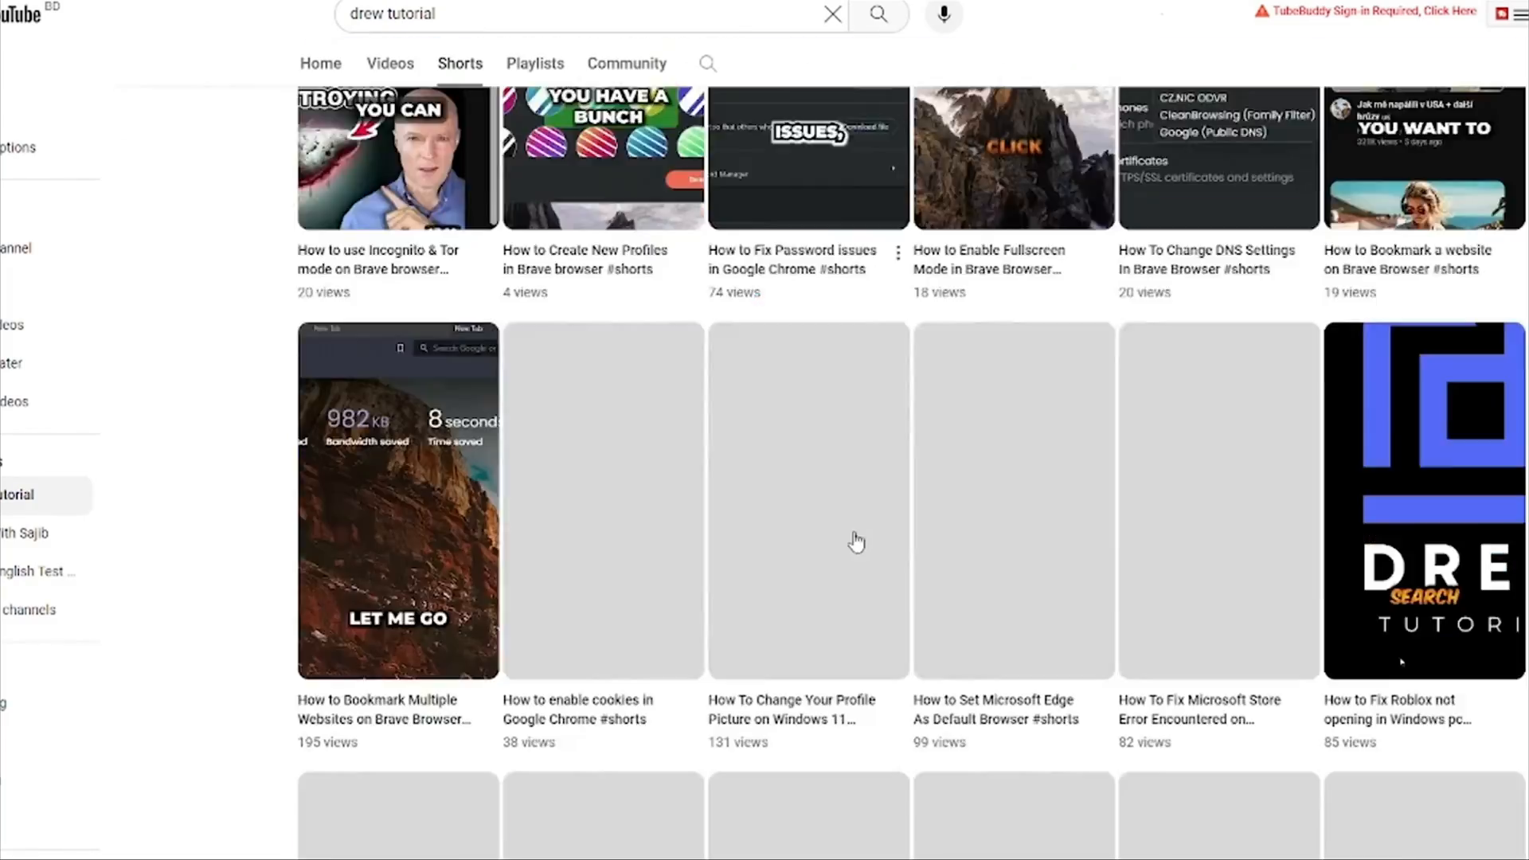
scroll("down", 3)
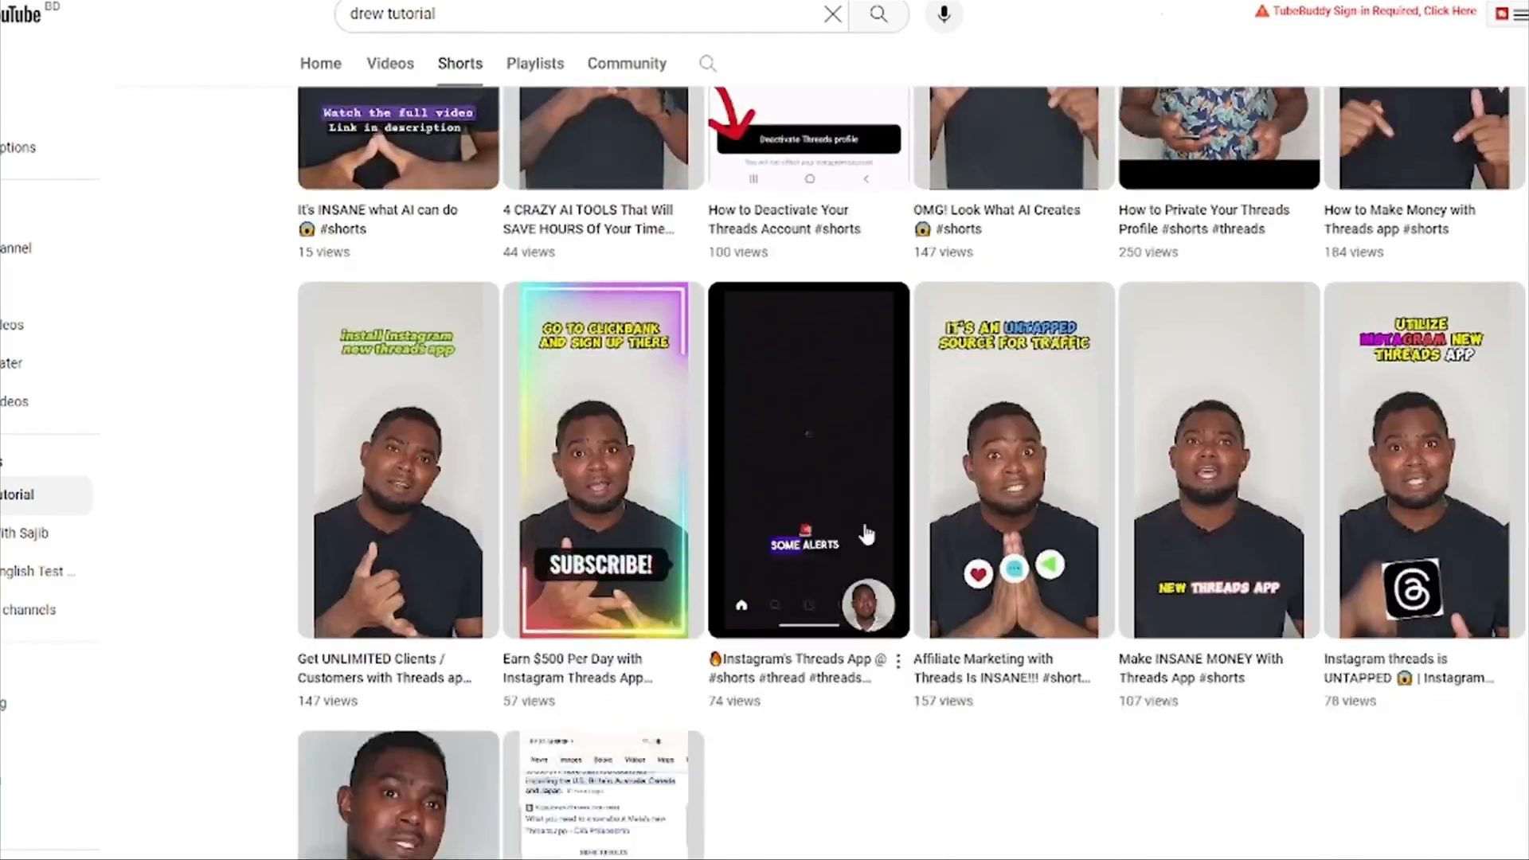